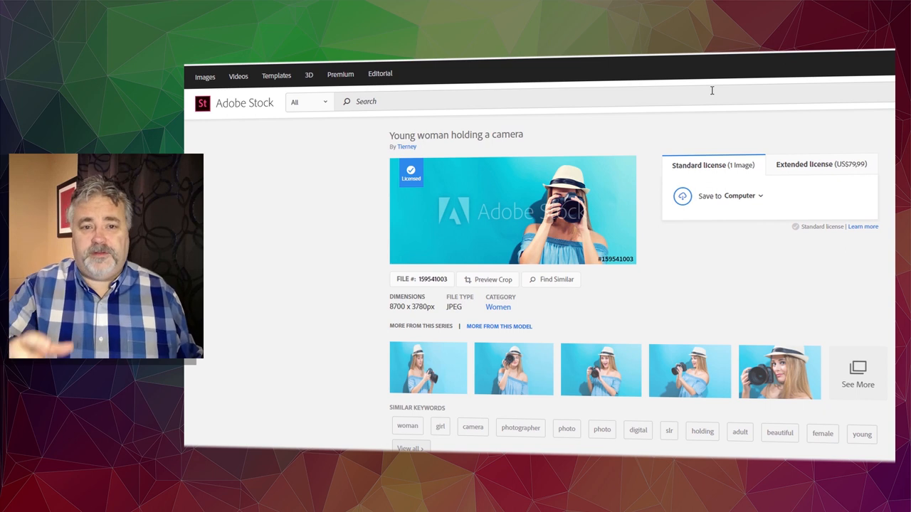
mouse_move(680, 110)
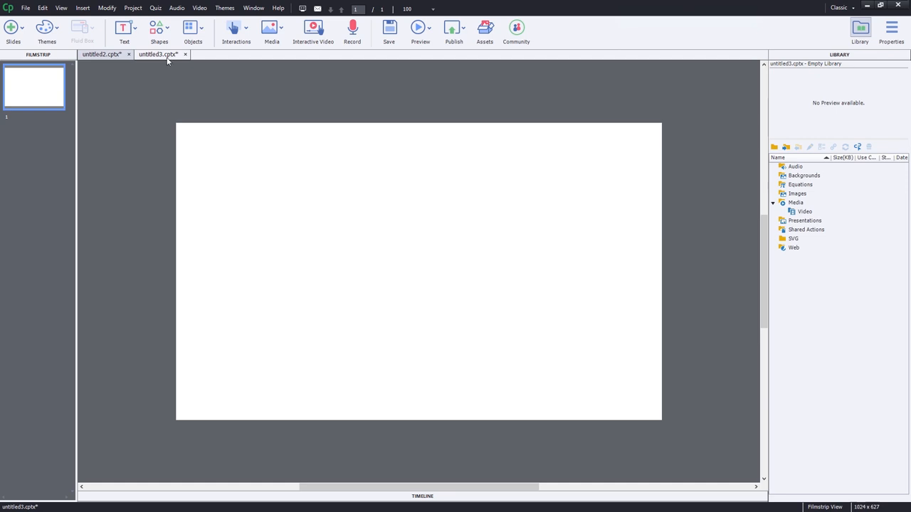
mouse_move(299, 185)
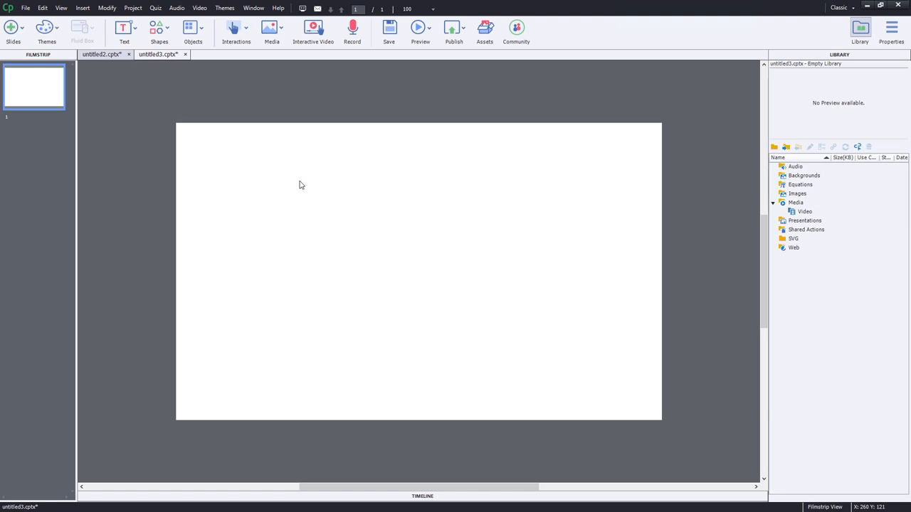
mouse_move(358, 131)
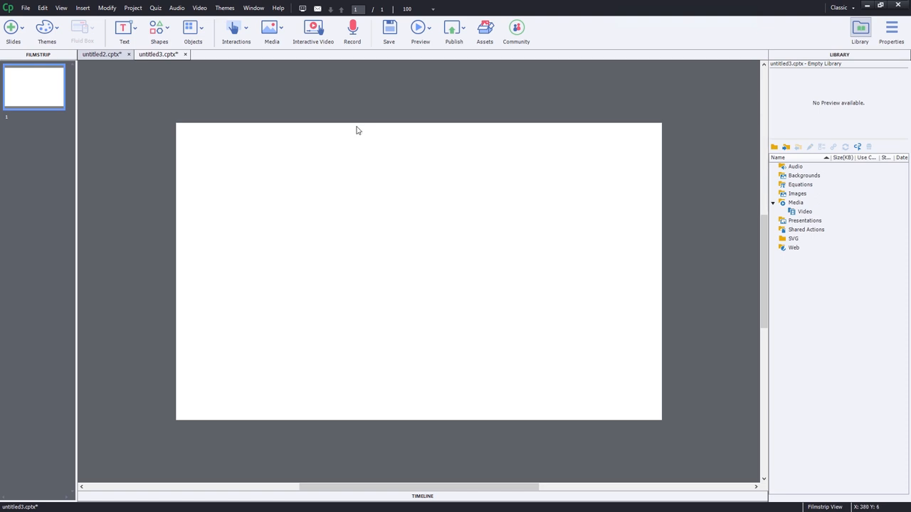
mouse_move(270, 27)
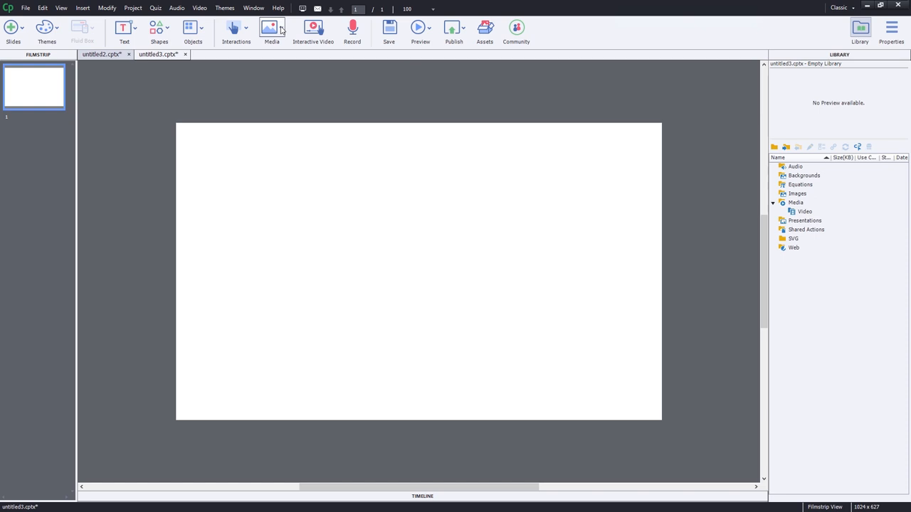
- Insert the downloaded AdobeStock JPEG onto the blank slide via Media > Image
click(270, 29)
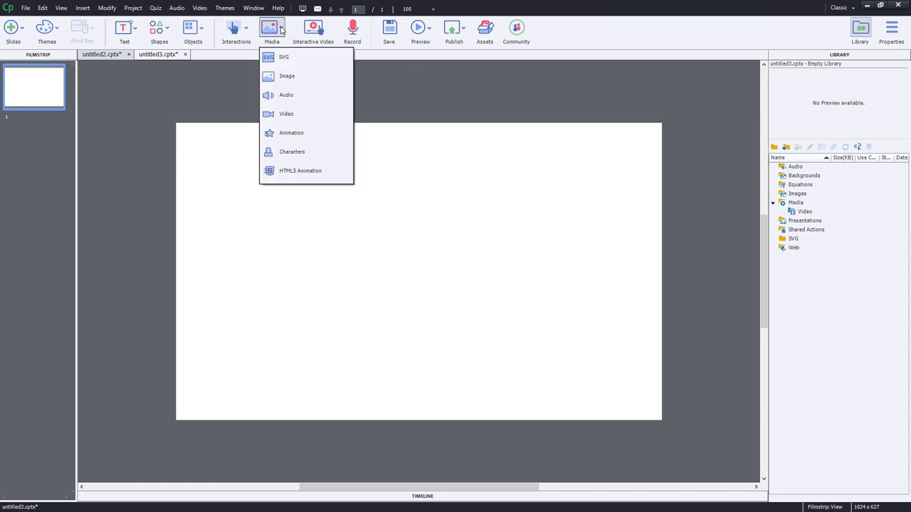
mouse_move(288, 75)
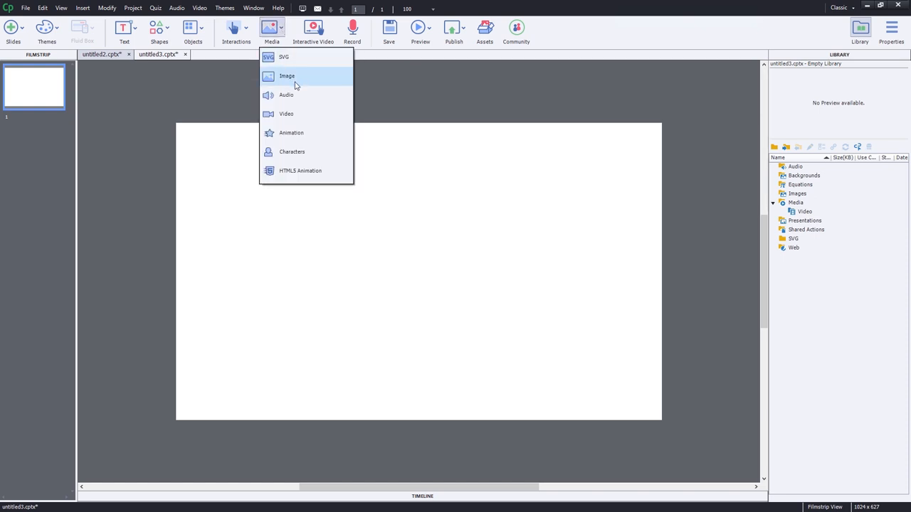
click(287, 76)
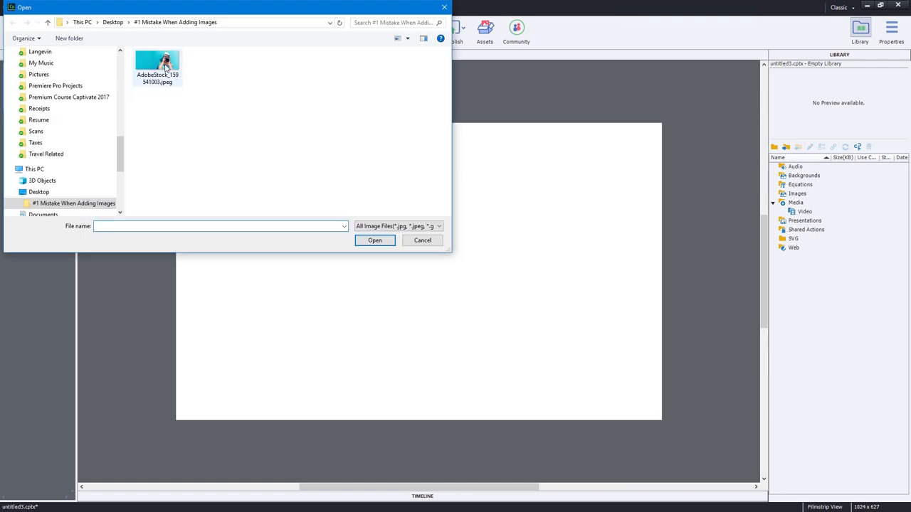
click(422, 239)
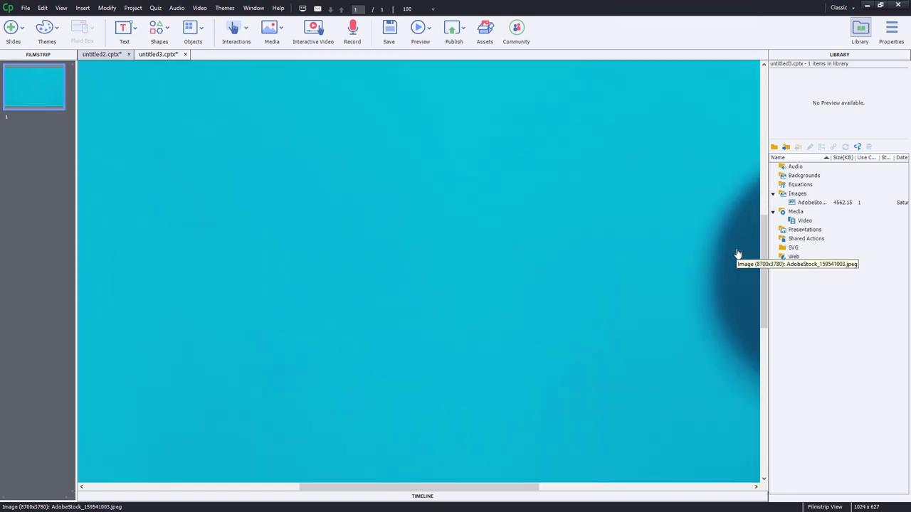
mouse_move(888, 34)
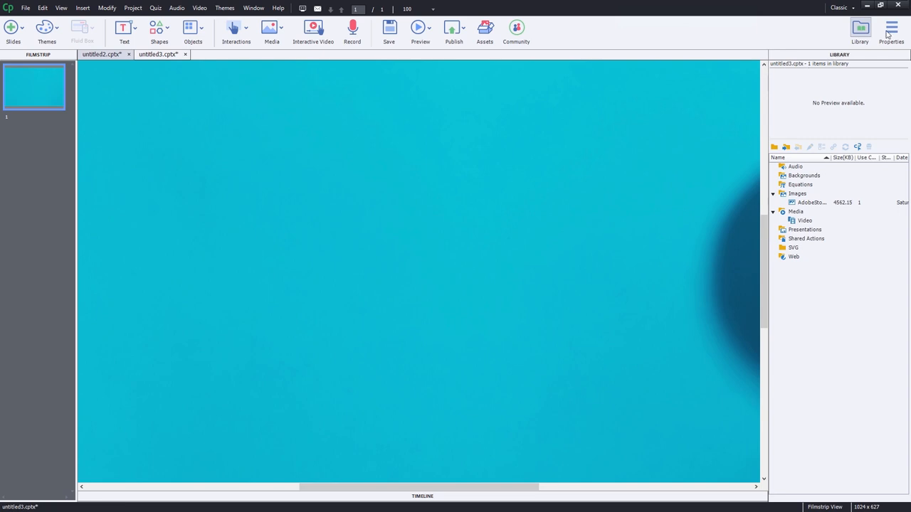
- Fit the inserted photo to the stage from its Style properties
click(890, 28)
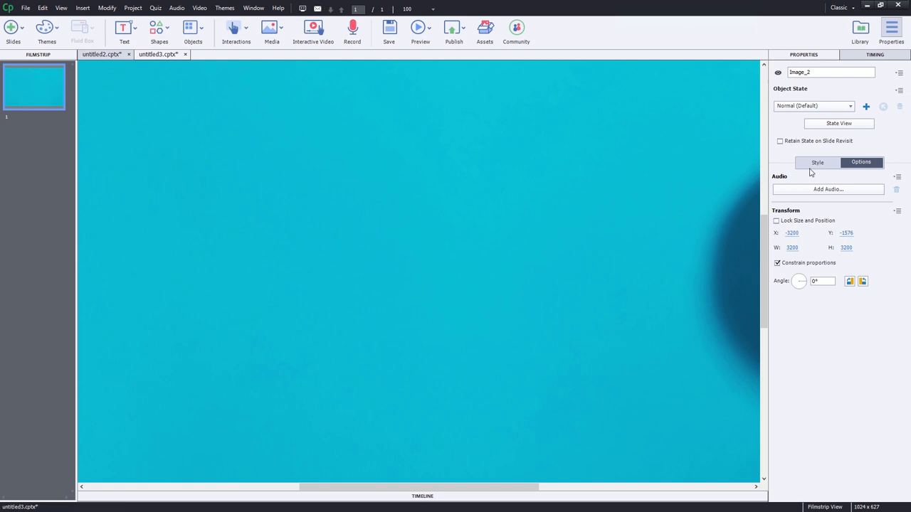
click(817, 162)
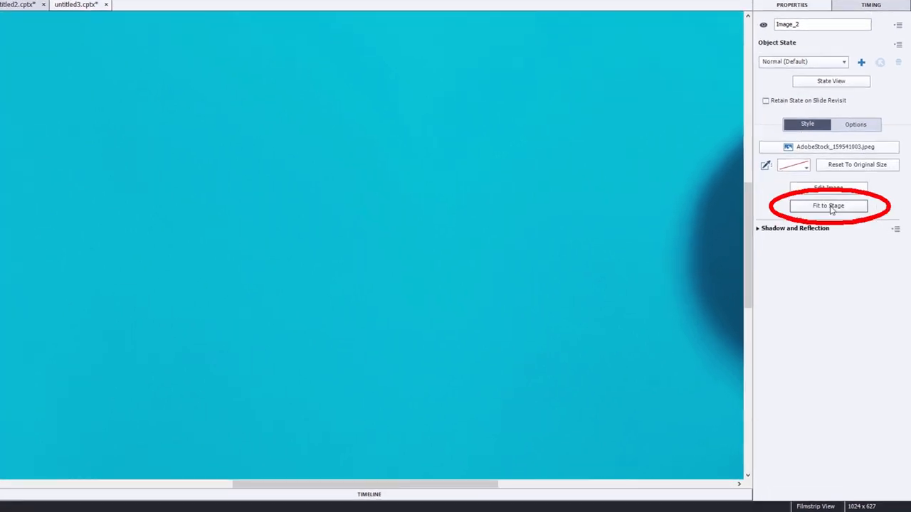
click(828, 205)
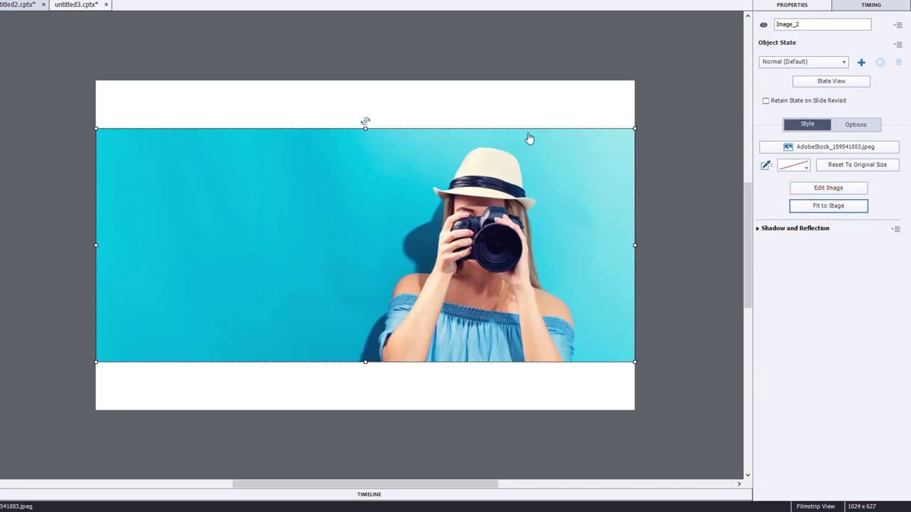
mouse_move(525, 147)
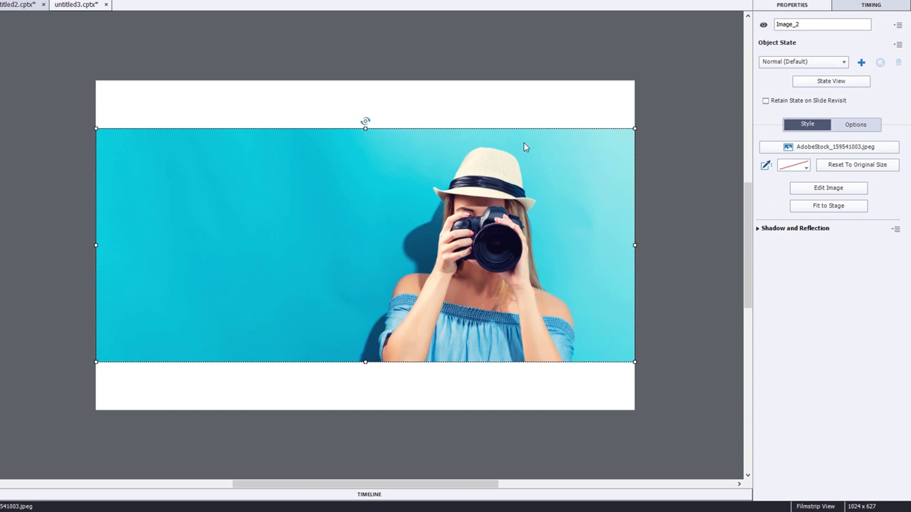
mouse_move(129, 137)
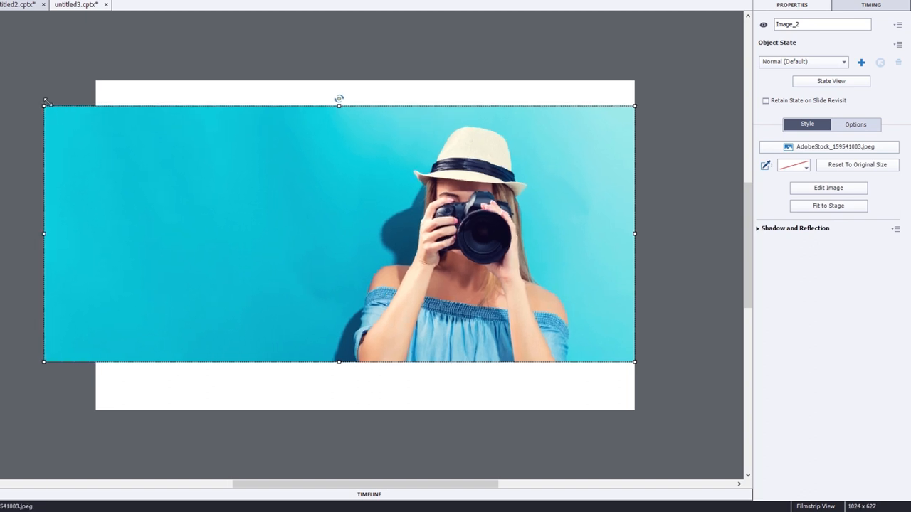
- Enlarge the photo proportionally to cover the whole slide and check its Options values
drag(339, 233, 294, 207)
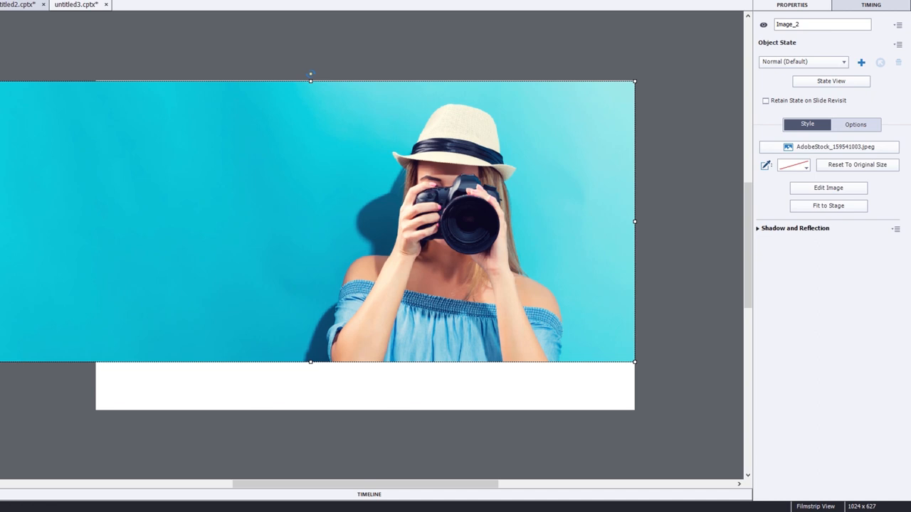
drag(635, 362, 712, 396)
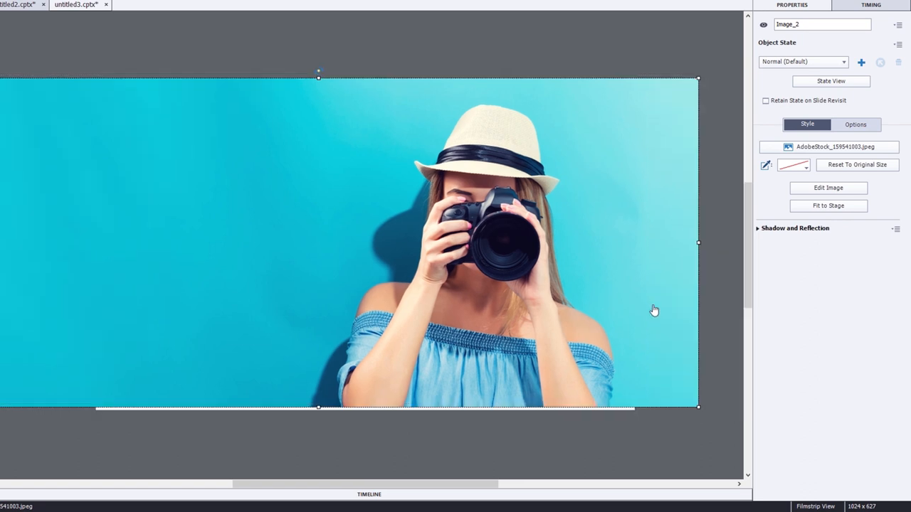
click(855, 123)
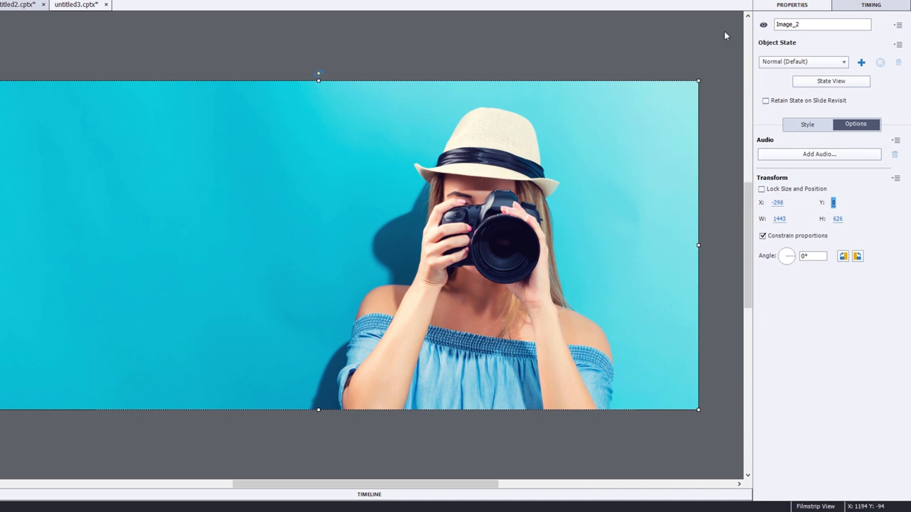
- Locate the photo in the project library, revealing its 4562.15 KB size
right_click(365, 159)
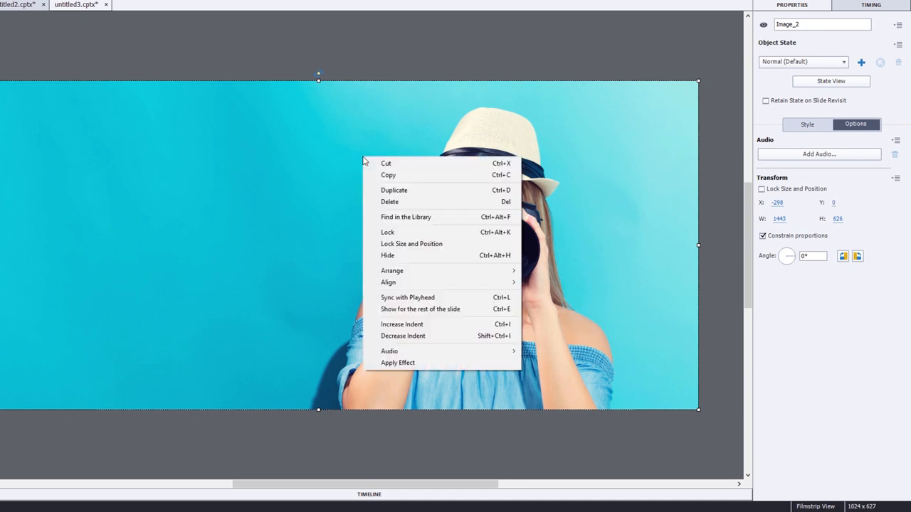
click(398, 217)
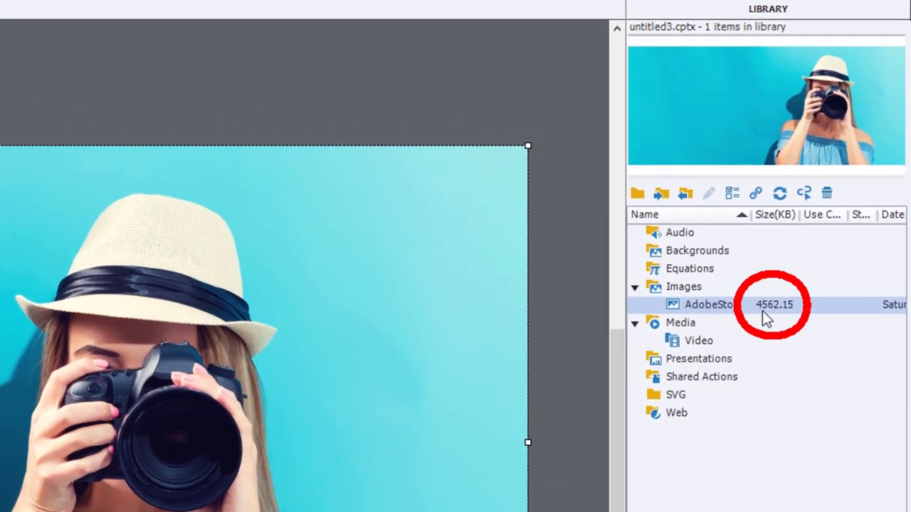
mouse_move(781, 319)
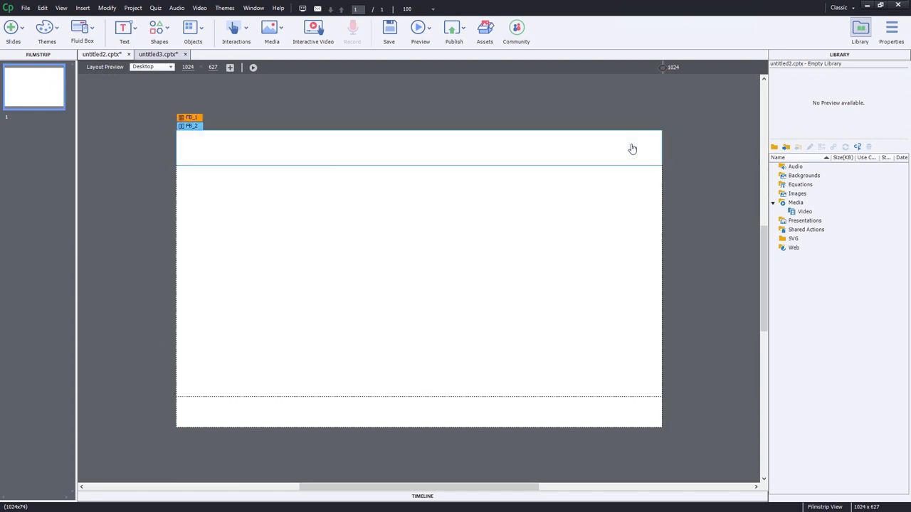
- Fill the top-level fluid box FB_1 with the AdobeStock JPEG as a custom image
click(189, 125)
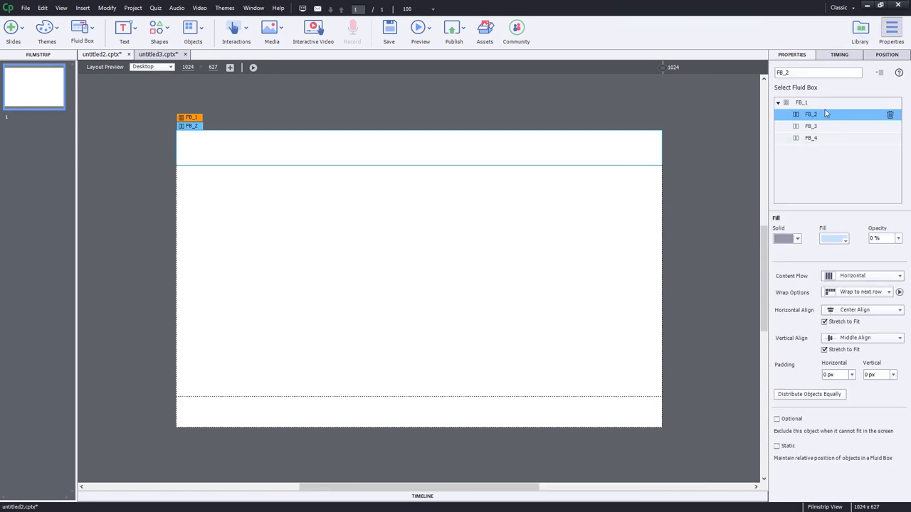
click(803, 102)
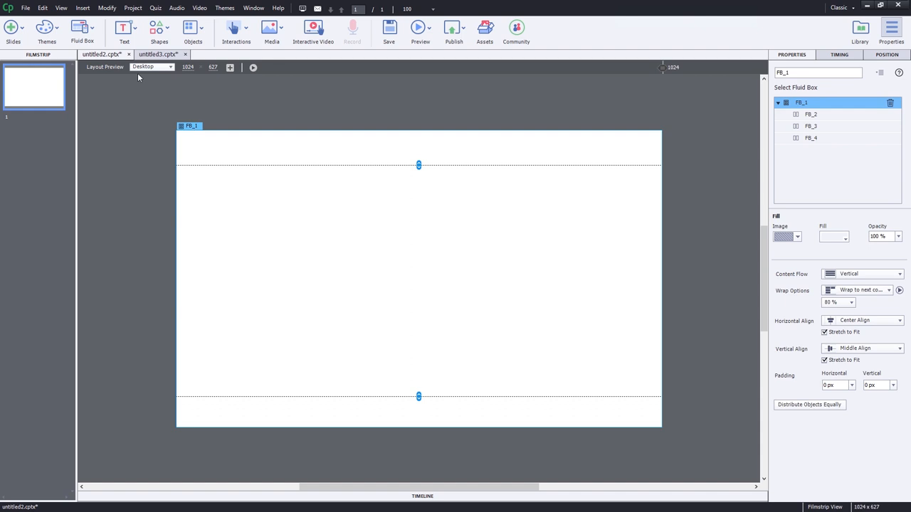
mouse_move(817, 114)
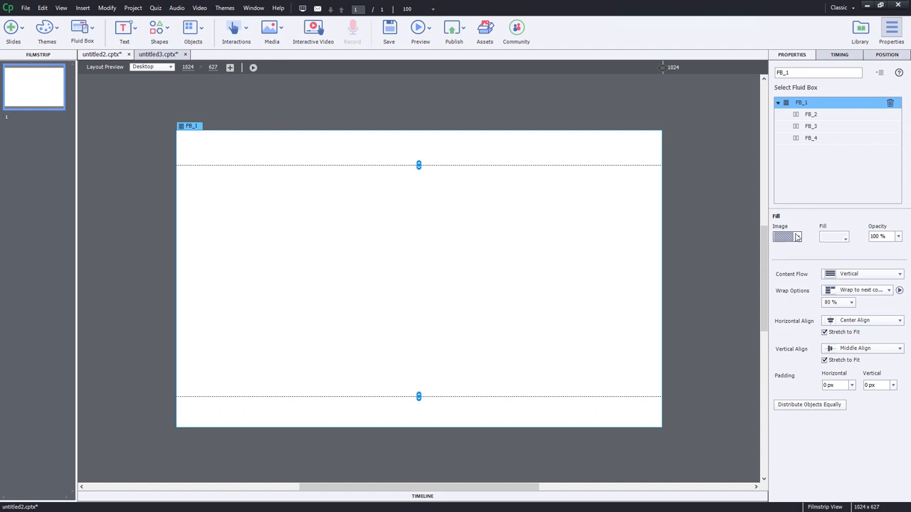
click(783, 236)
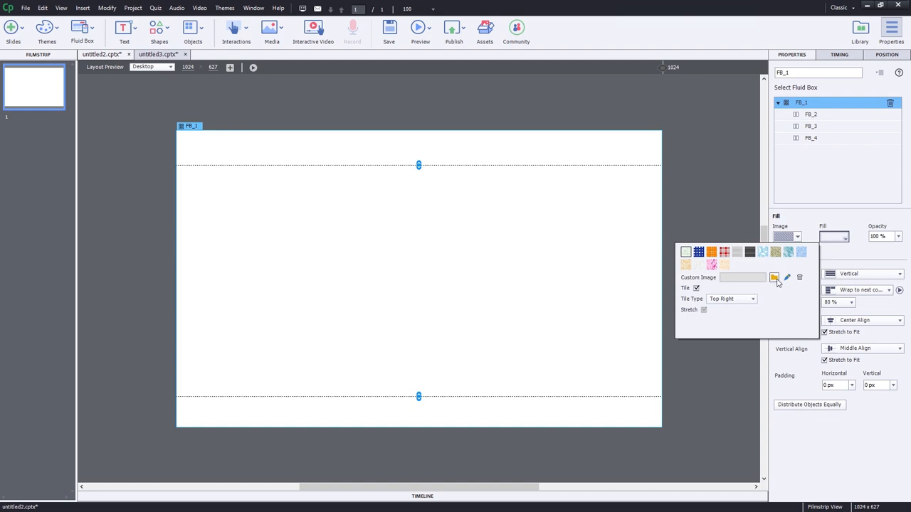
click(774, 277)
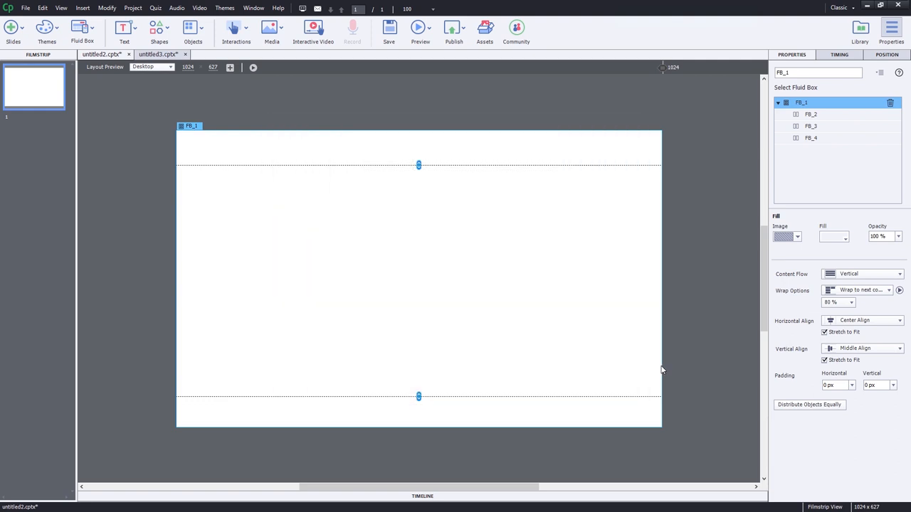
click(832, 236)
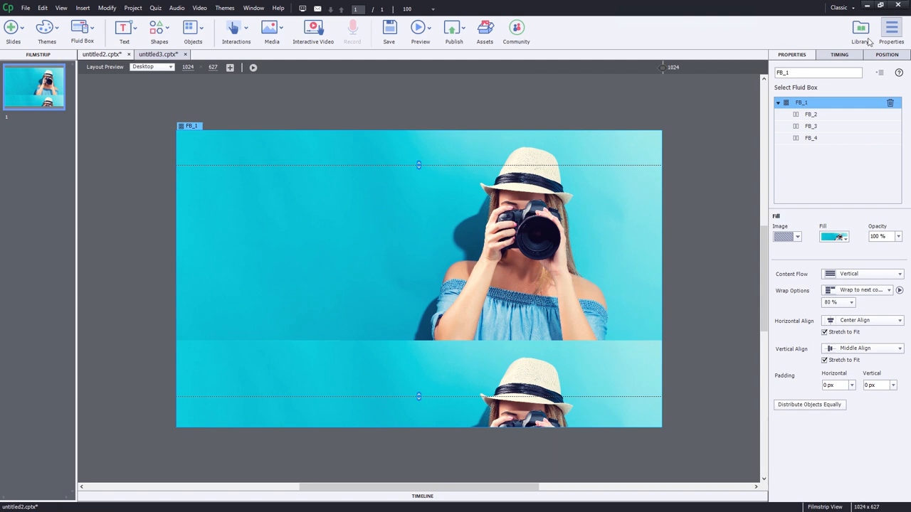
- Inspect the photo in the project library, listed at 1818.64 KB
click(860, 29)
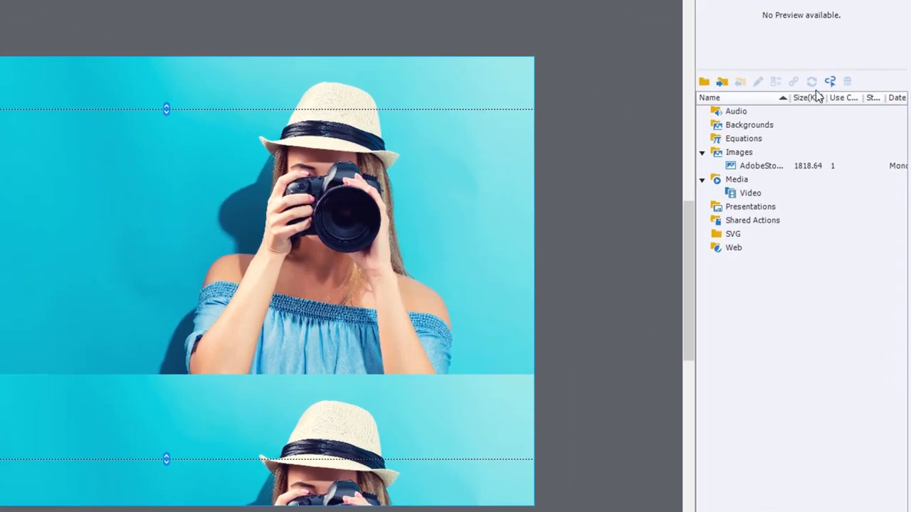
click(762, 165)
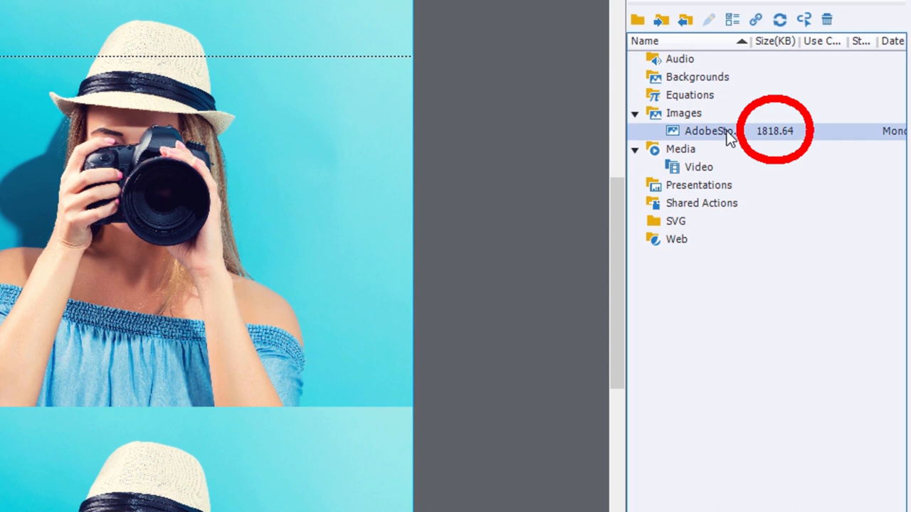
mouse_move(774, 141)
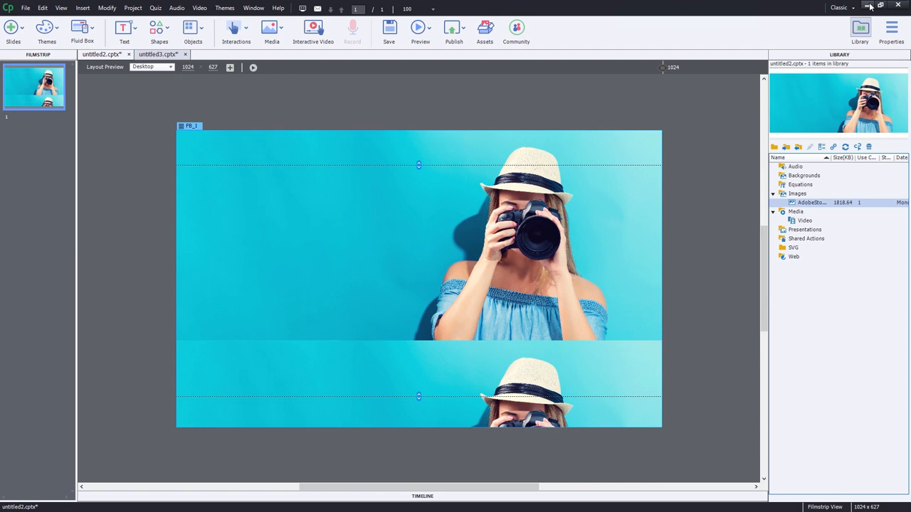
mouse_move(868, 6)
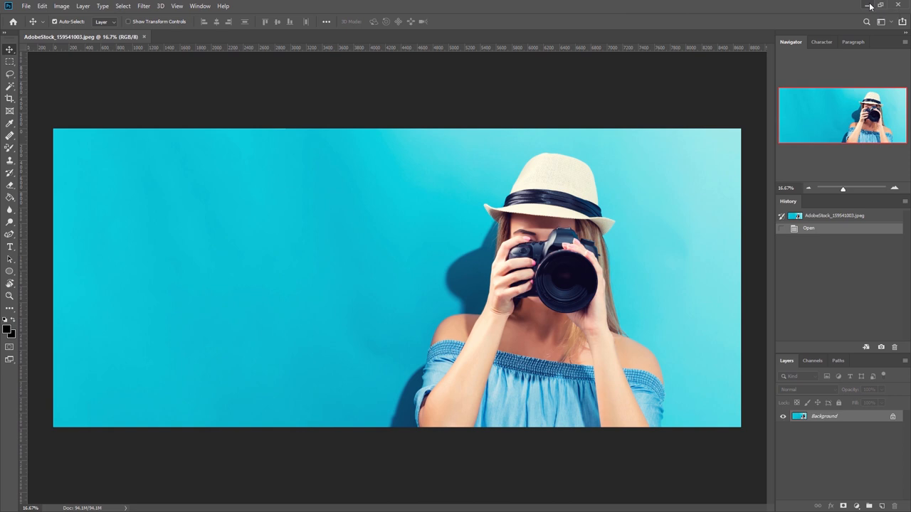
mouse_move(555, 143)
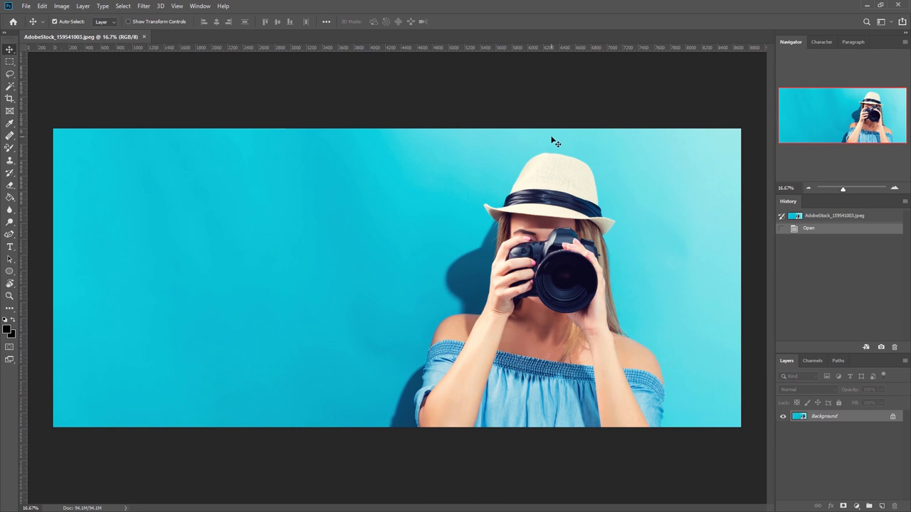
mouse_move(547, 145)
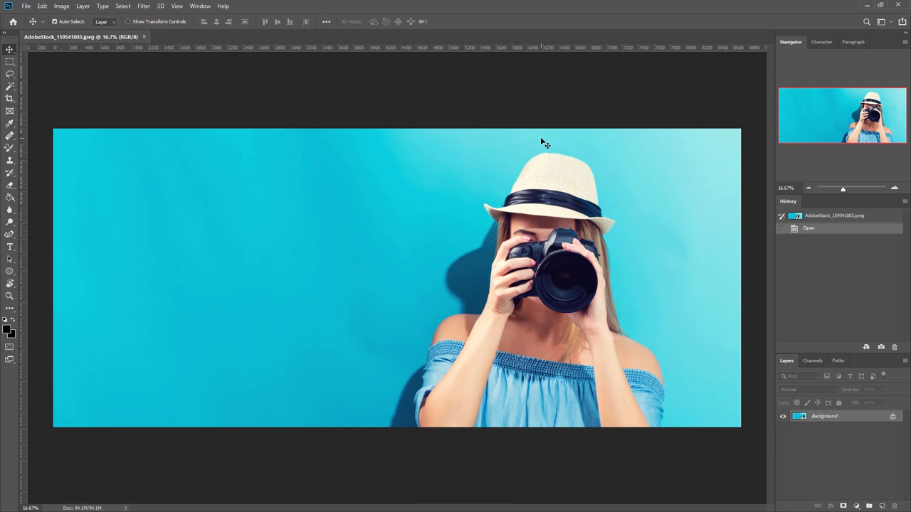
mouse_move(59, 135)
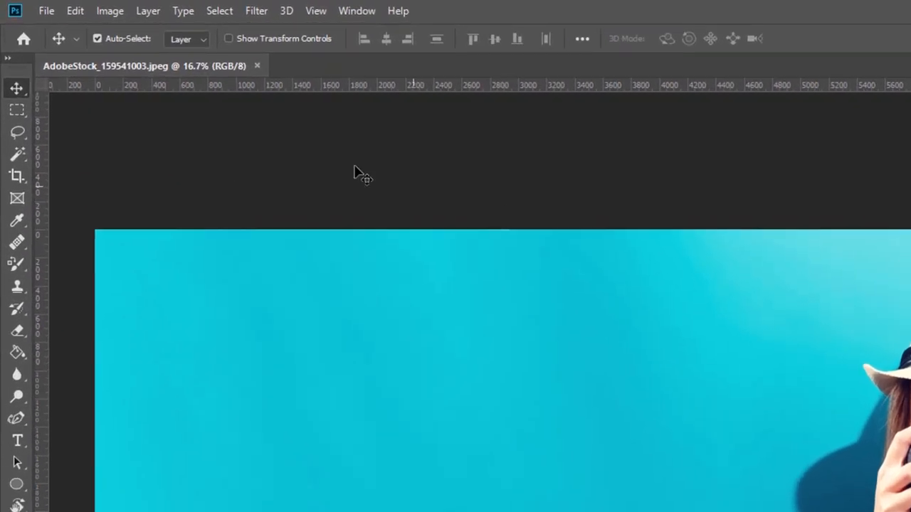
- Resize the image to 1443 × 627 px in Image Size, dropping it from 94.1M to 2.59M
click(109, 11)
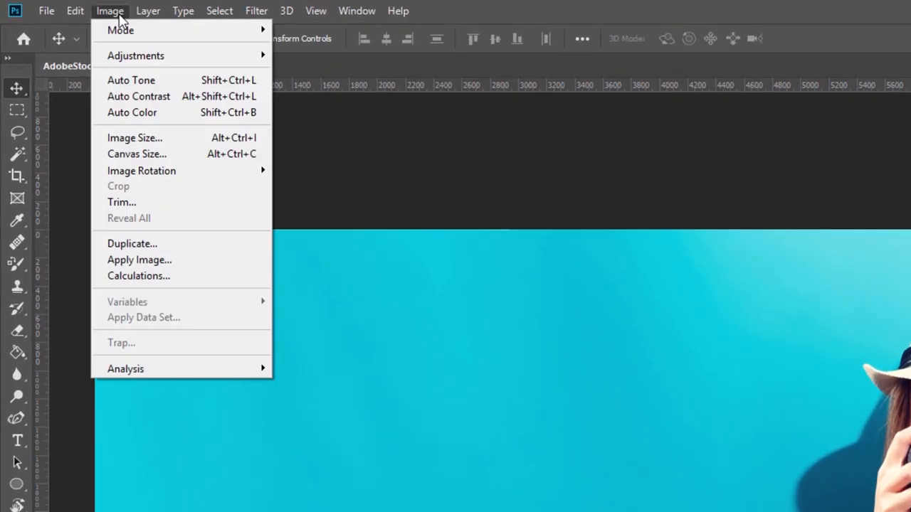
mouse_move(142, 171)
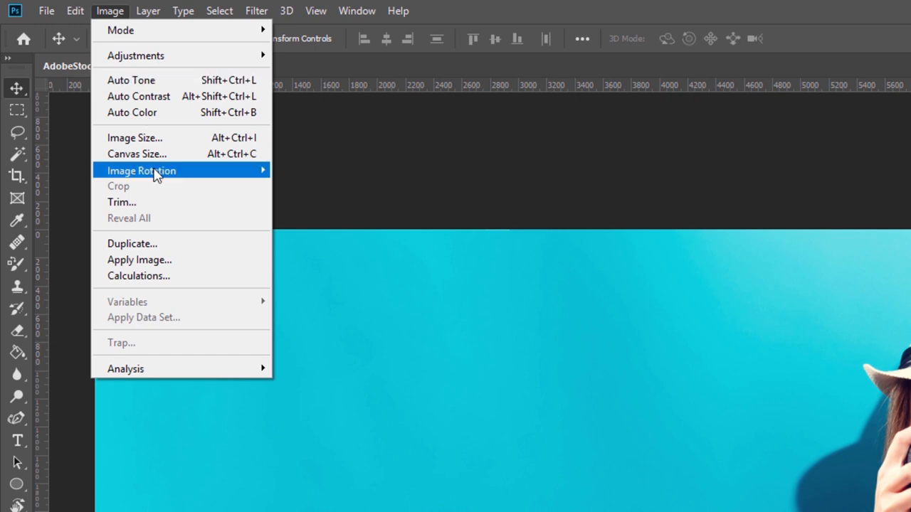
mouse_move(133, 136)
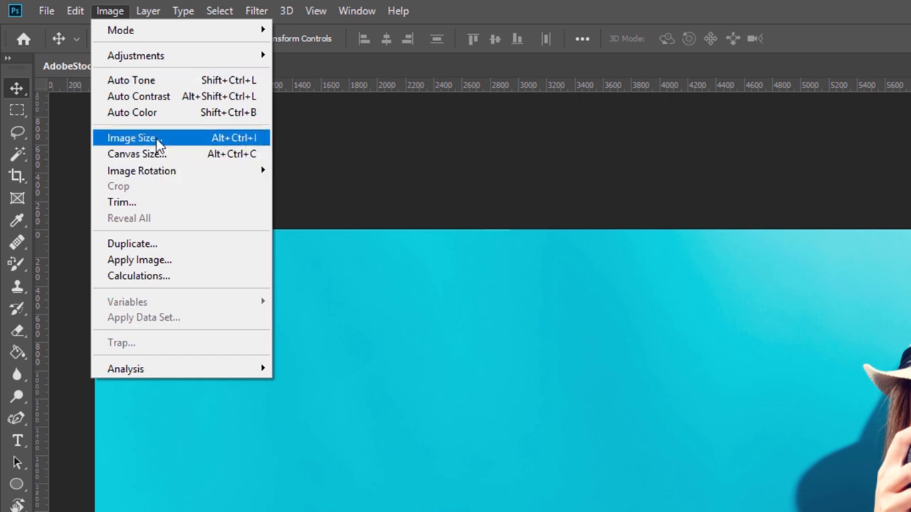
click(131, 136)
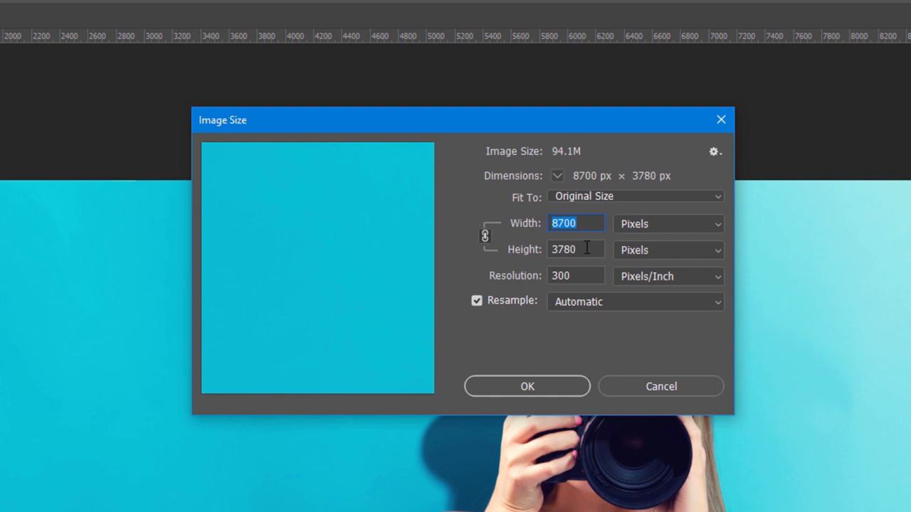
mouse_move(586, 248)
text(1024)
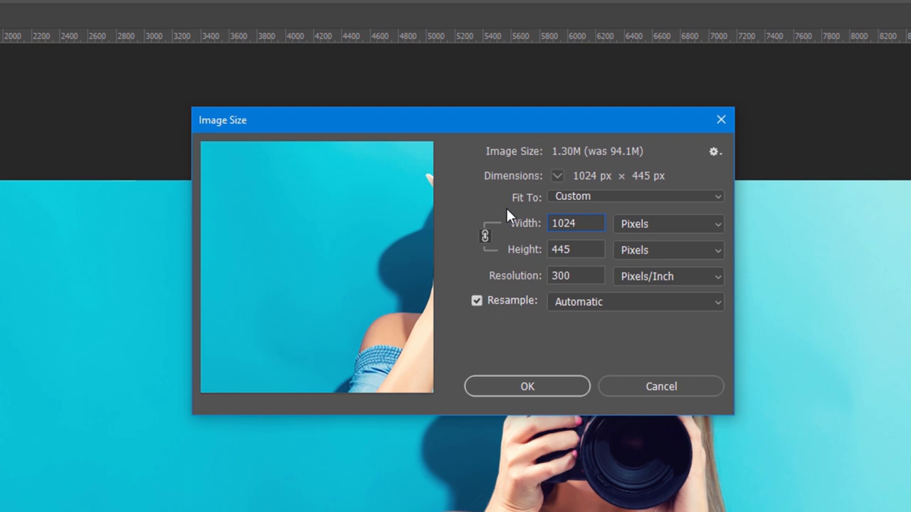
mouse_move(580, 249)
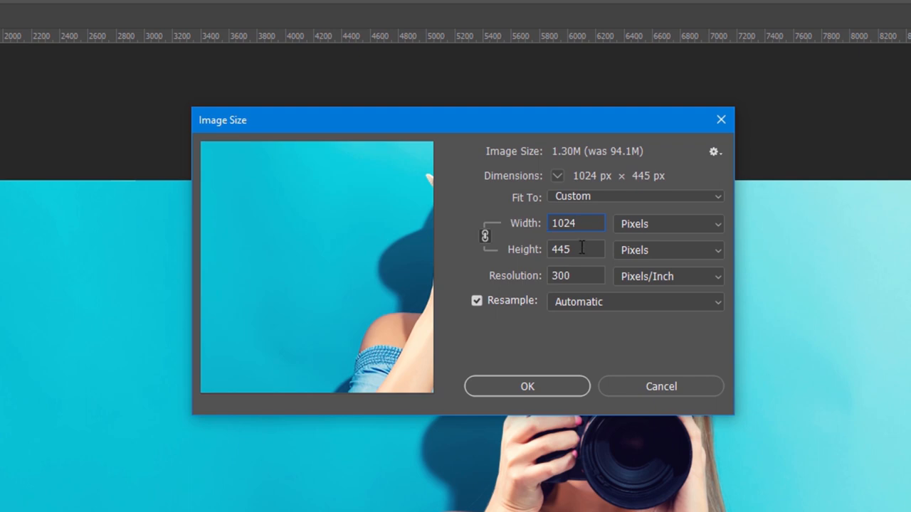
mouse_move(576, 250)
text(627)
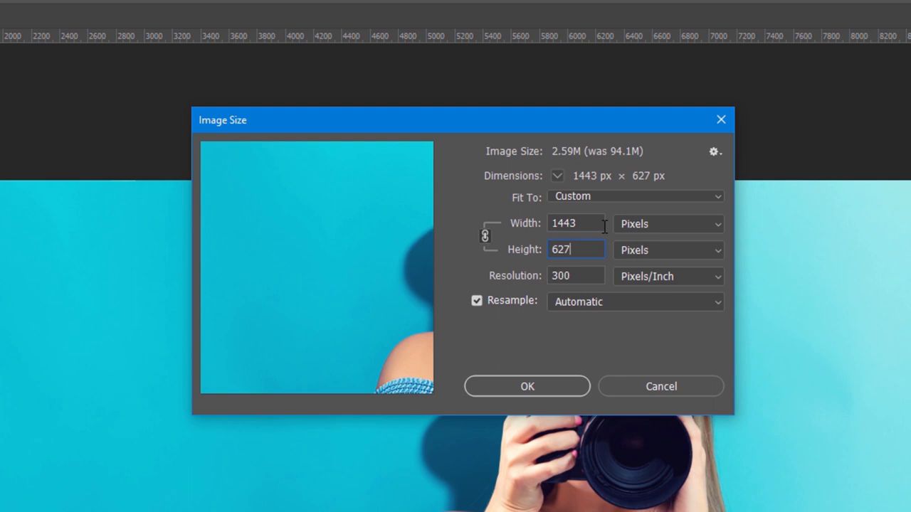
mouse_move(563, 241)
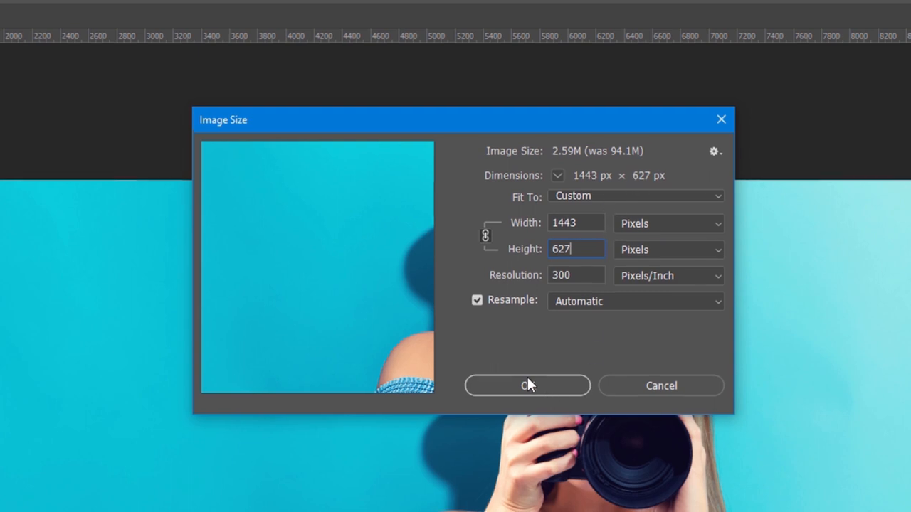
click(527, 384)
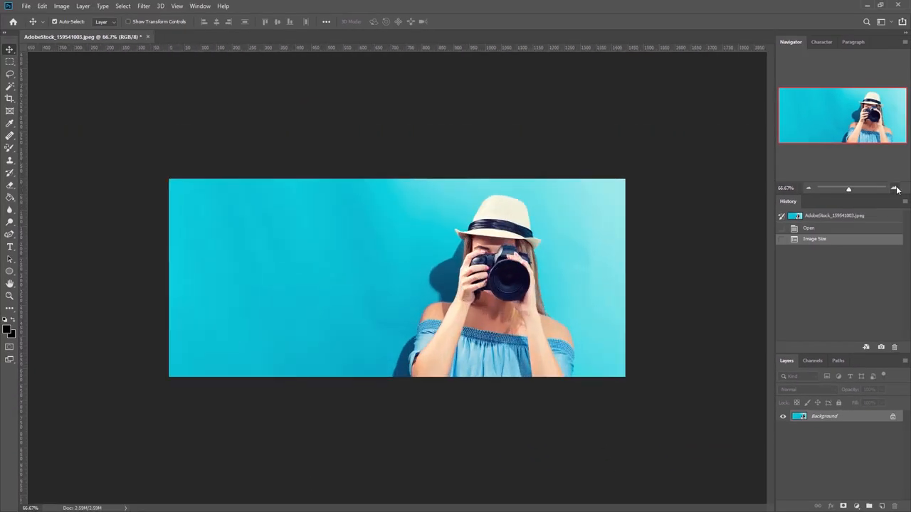
click(894, 188)
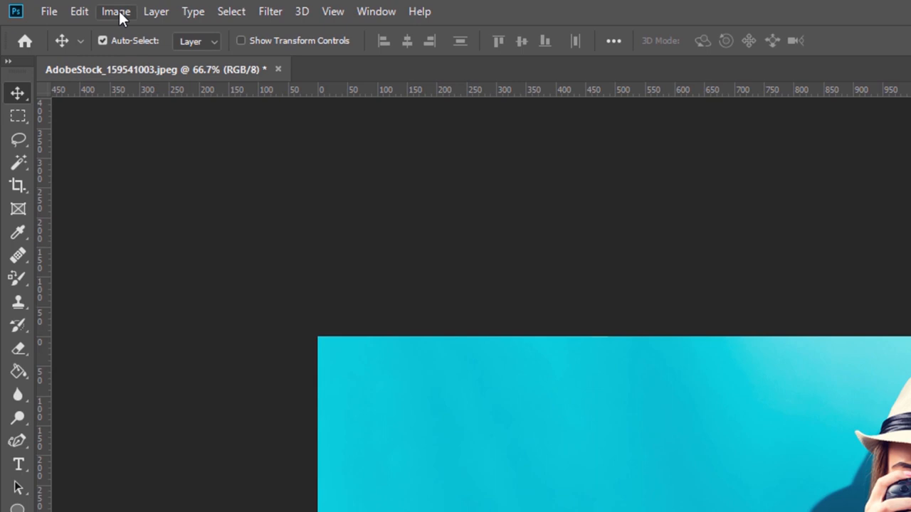
click(115, 11)
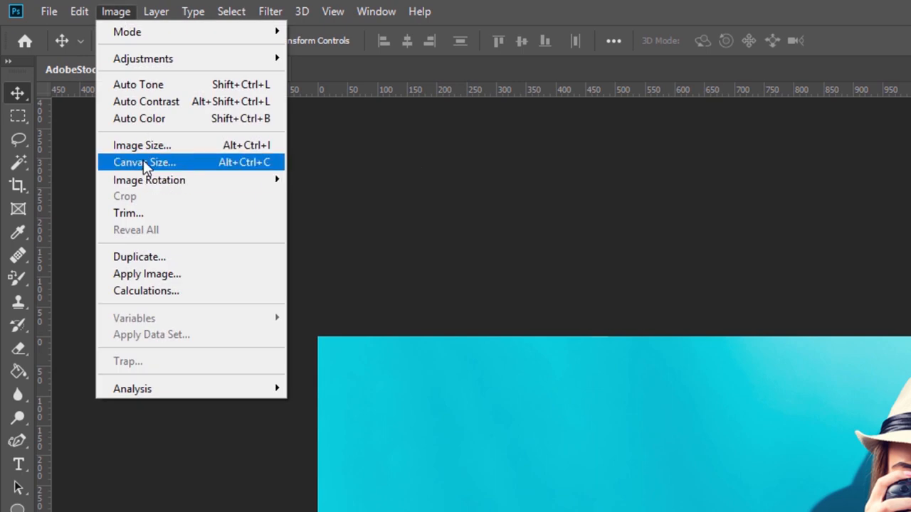
- Set the canvas width to 1024 px anchored right and accept the clipping warning
click(143, 162)
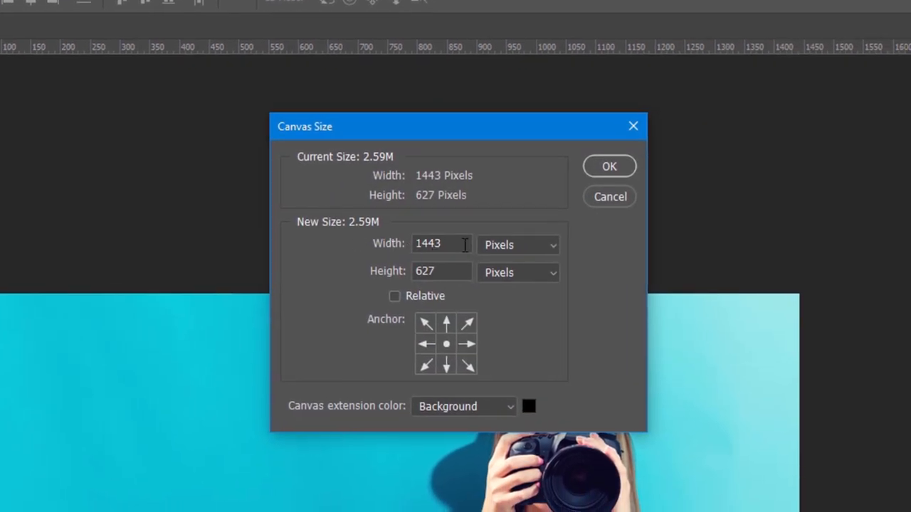
click(441, 243)
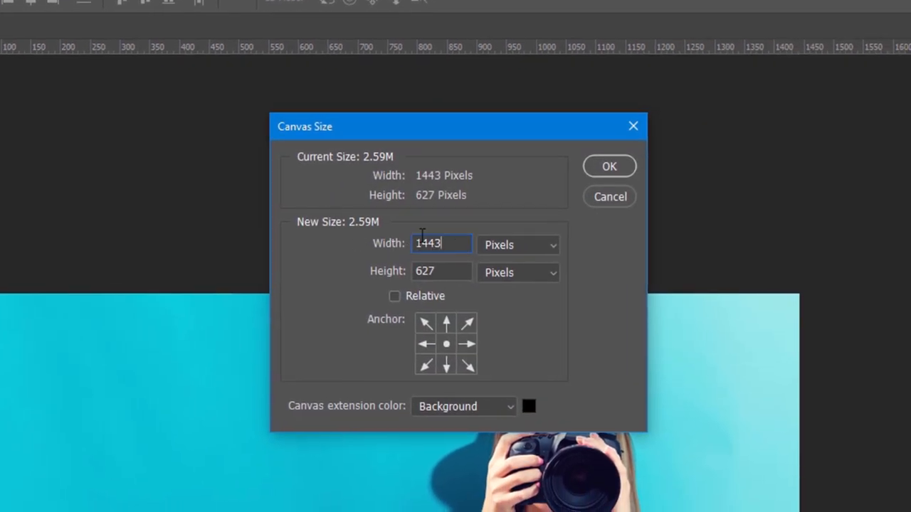
text(102)
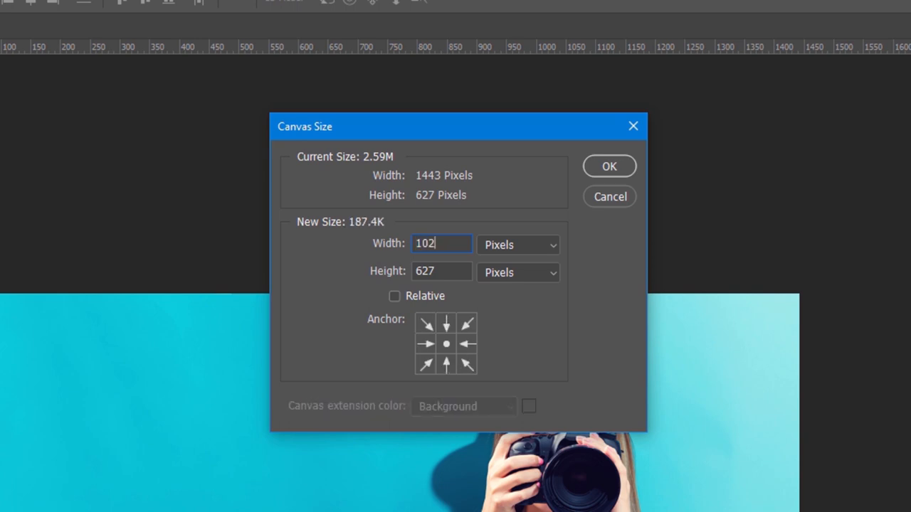
text(4)
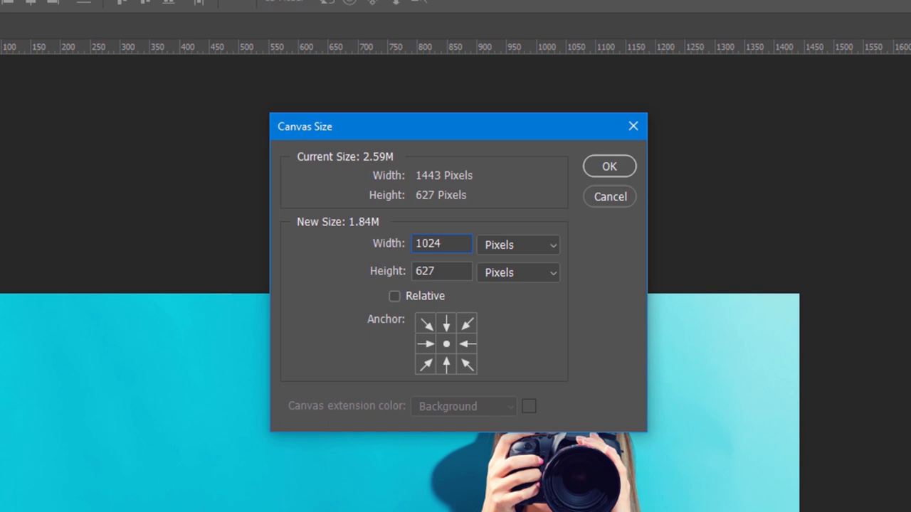
click(441, 244)
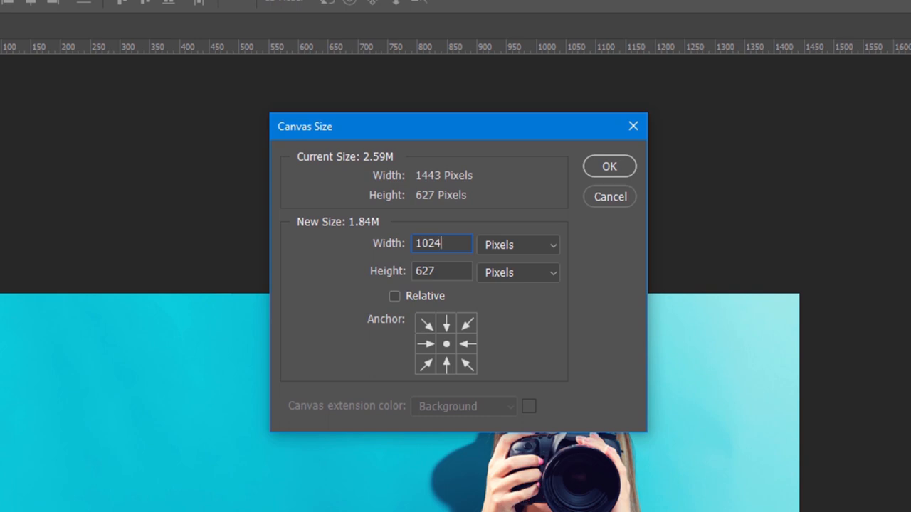
mouse_move(387, 339)
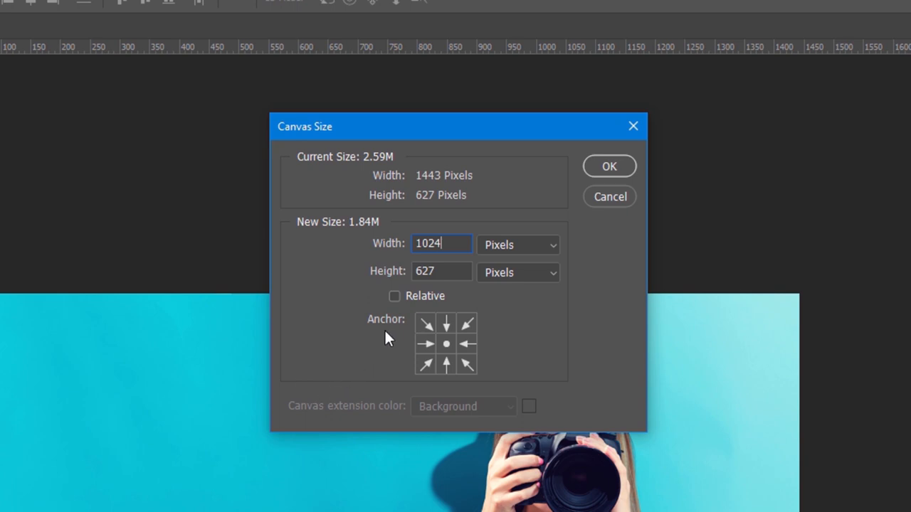
mouse_move(463, 349)
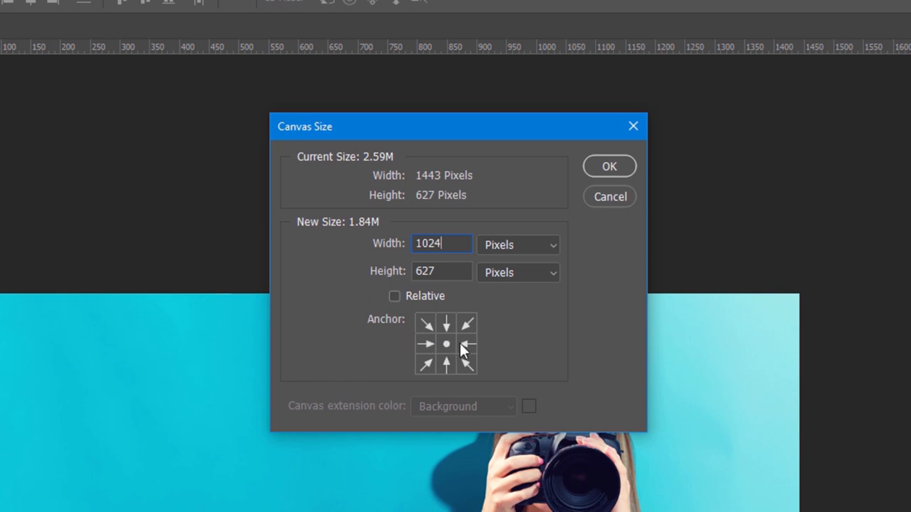
mouse_move(466, 350)
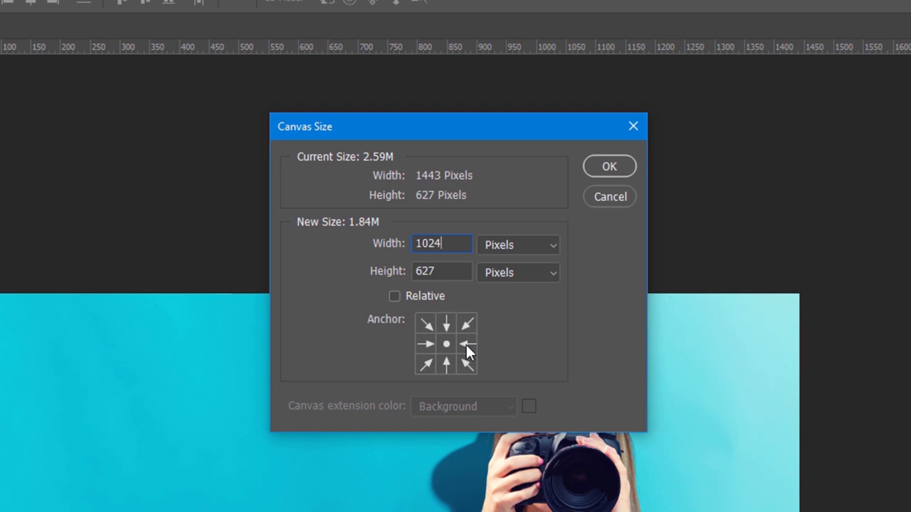
mouse_move(472, 353)
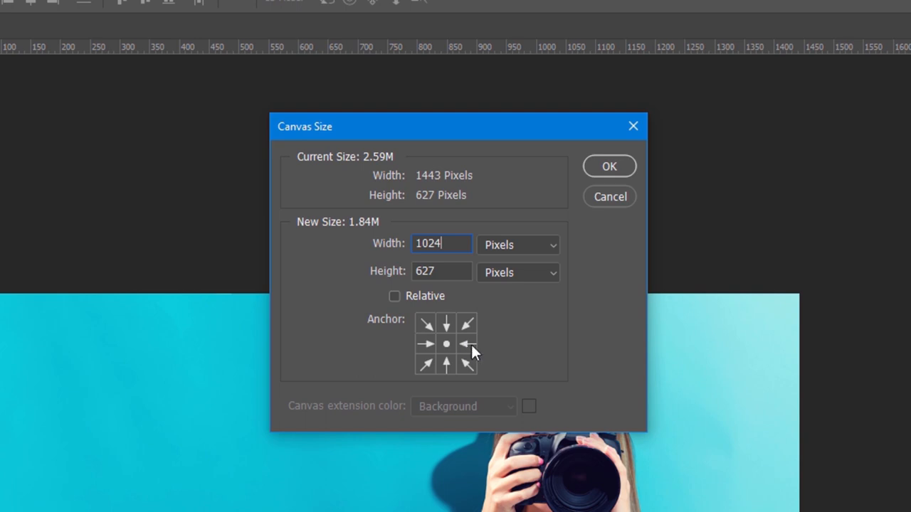
mouse_move(468, 349)
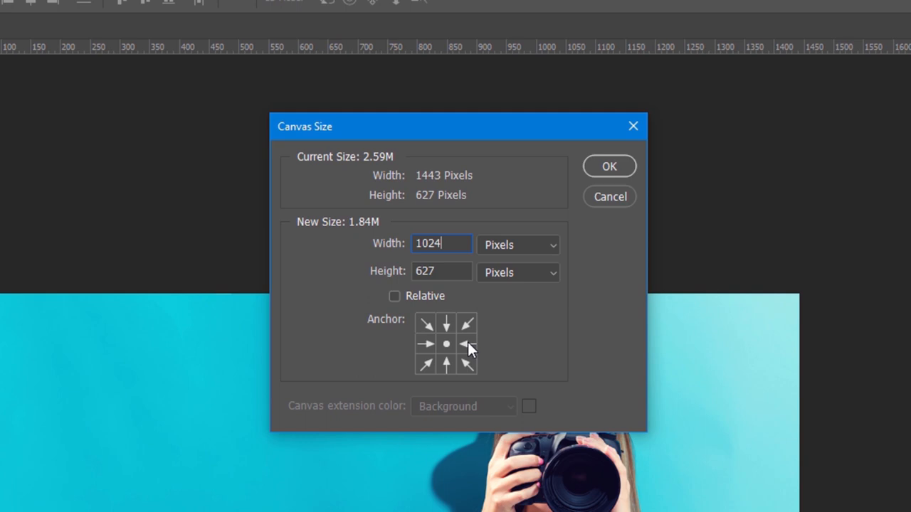
click(446, 343)
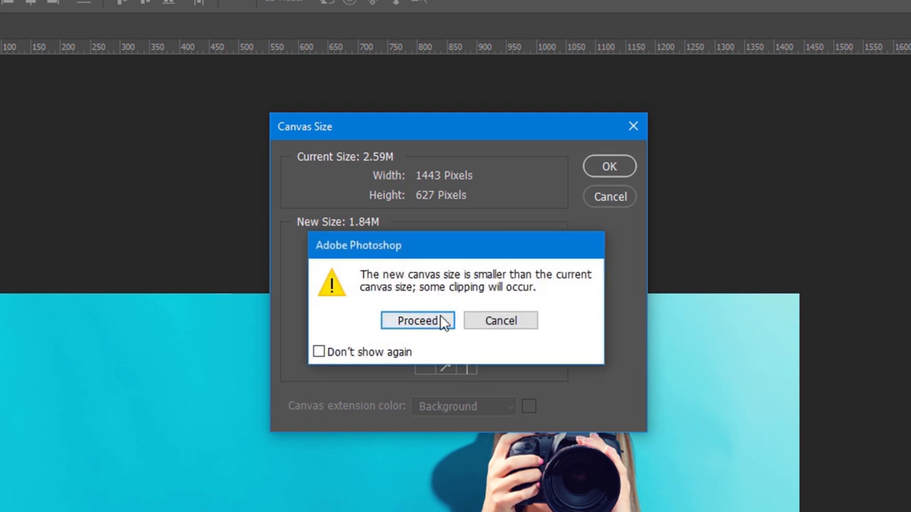
mouse_move(417, 326)
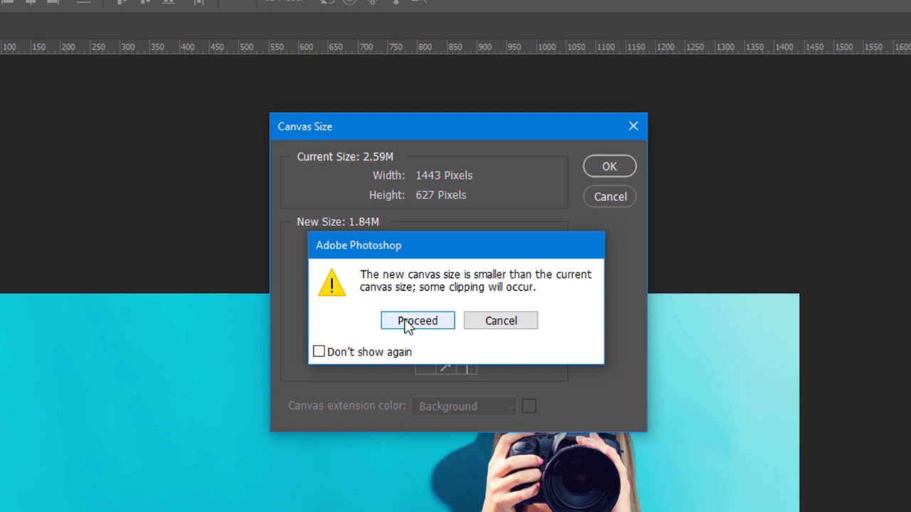
click(417, 320)
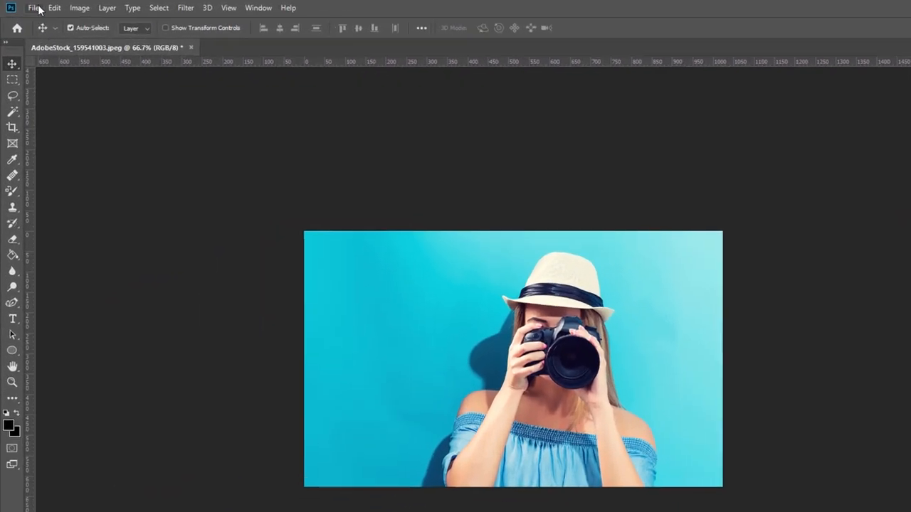
- Save a copy as a JPEG with a 'b' suffix at Medium quality, about 92 KB
click(33, 9)
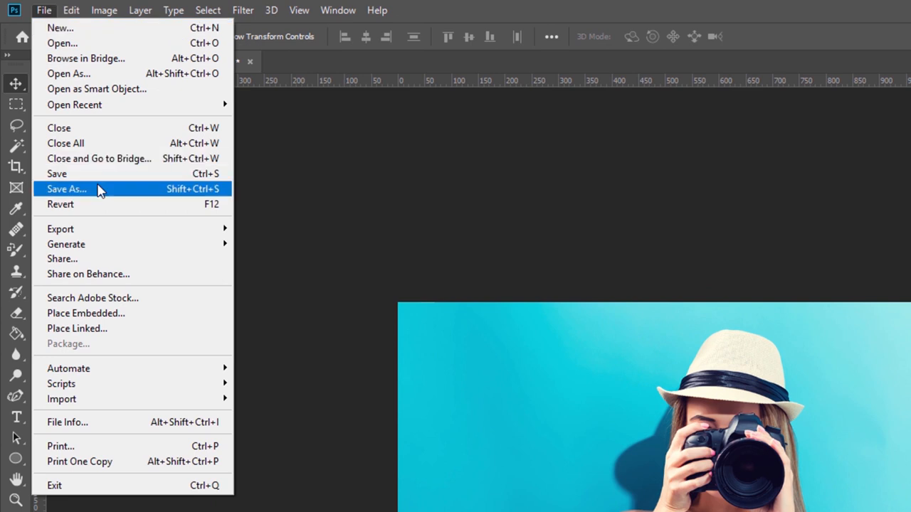
click(67, 187)
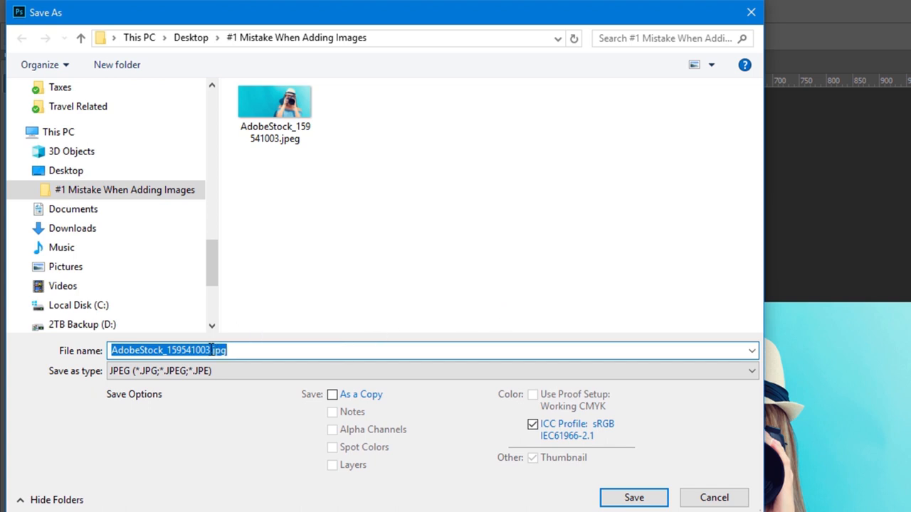
text(b)
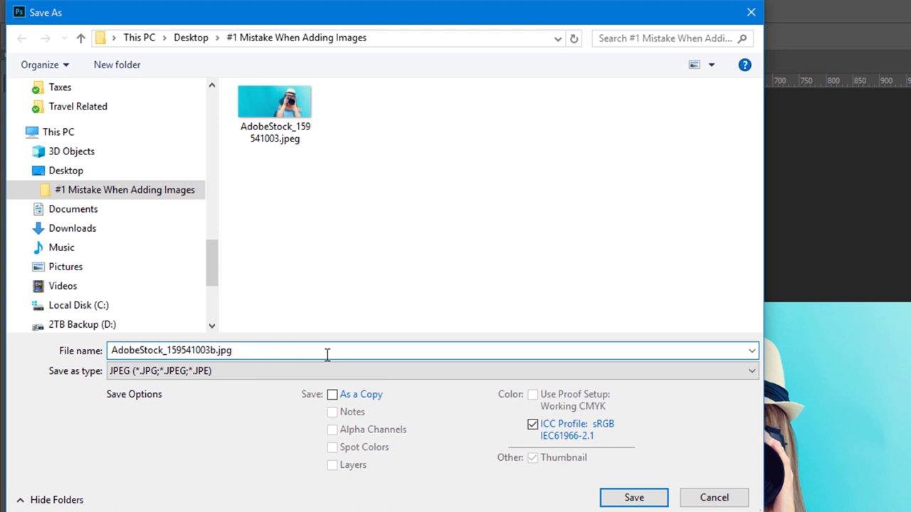
mouse_move(387, 404)
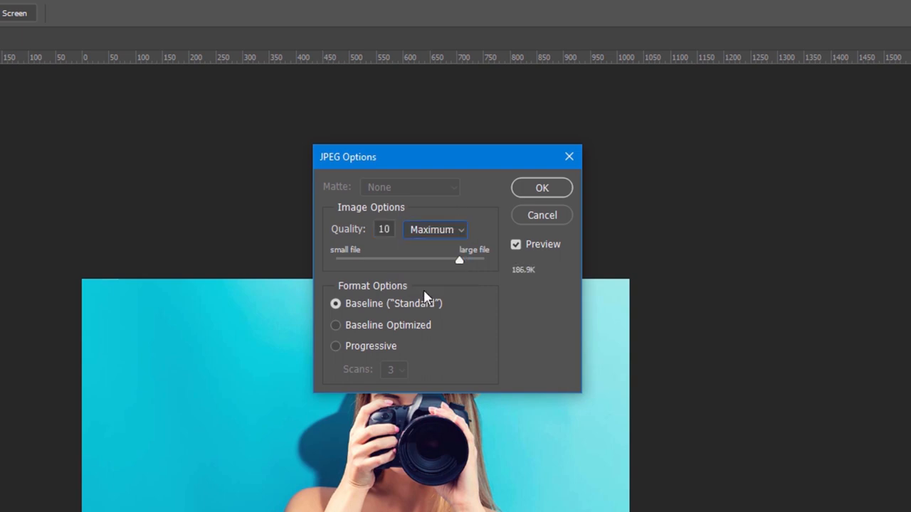
mouse_move(441, 235)
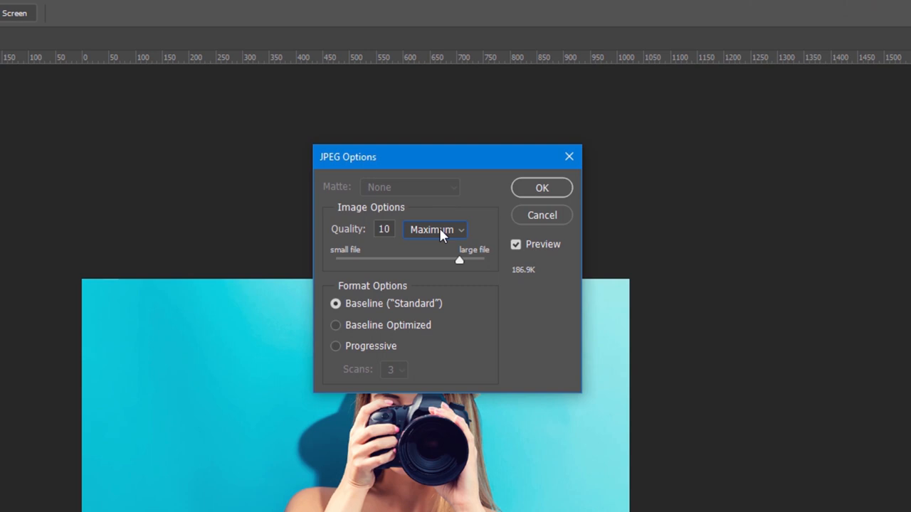
click(436, 229)
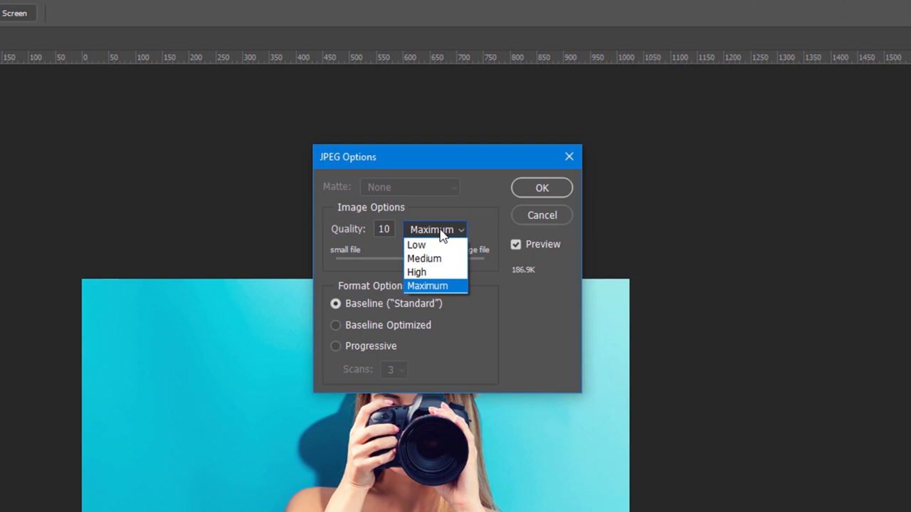
mouse_move(439, 263)
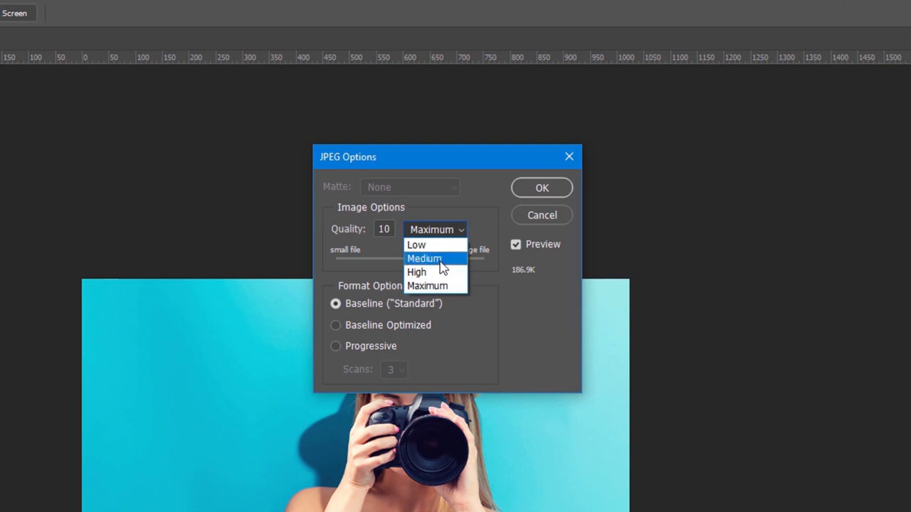
click(424, 259)
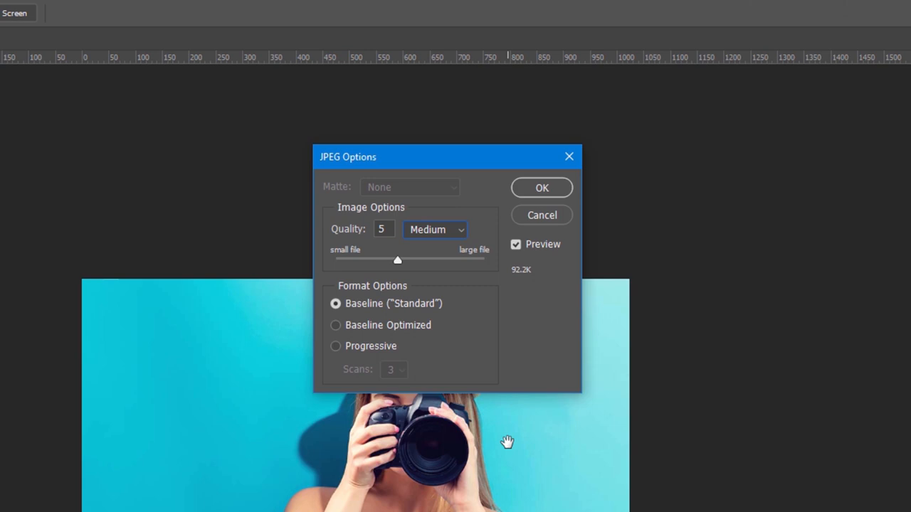
mouse_move(527, 179)
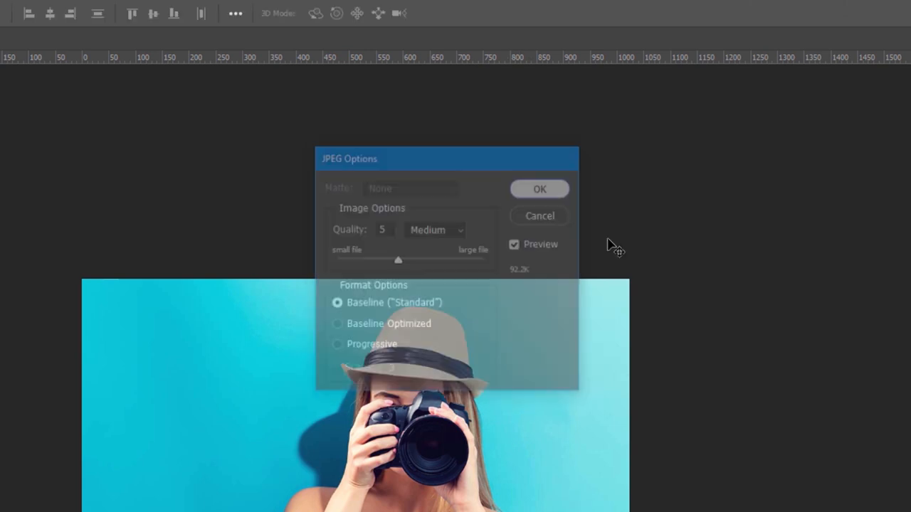
click(539, 188)
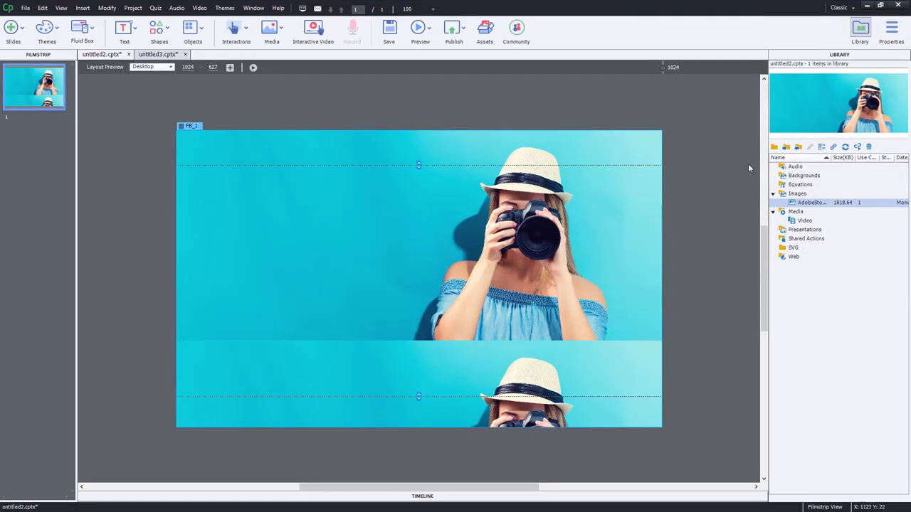
mouse_move(552, 110)
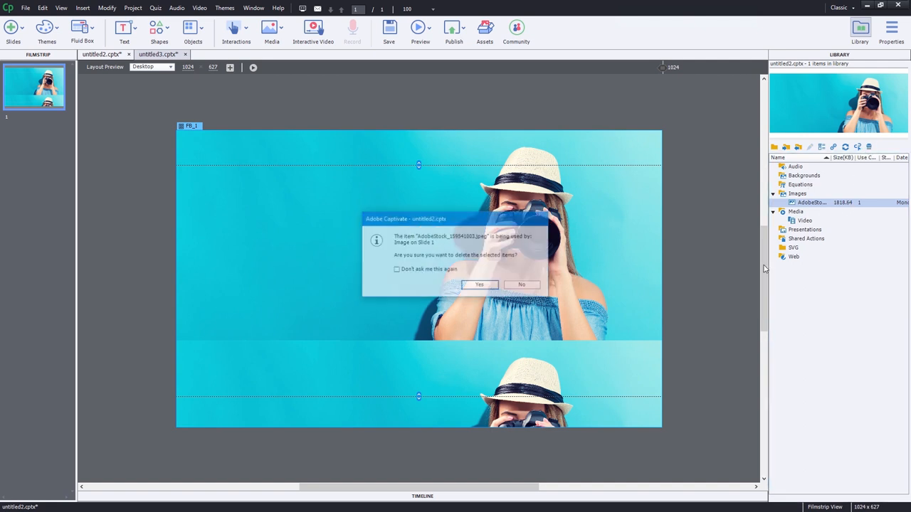
- Confirm deleting the in-use photo and fill the slide's fluid box with AdobeStock_159541003b.jpg
click(478, 284)
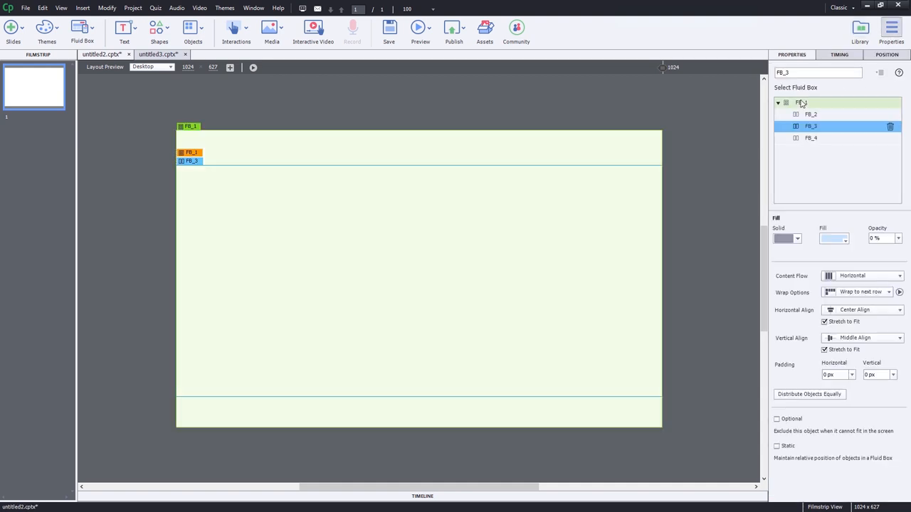
click(802, 102)
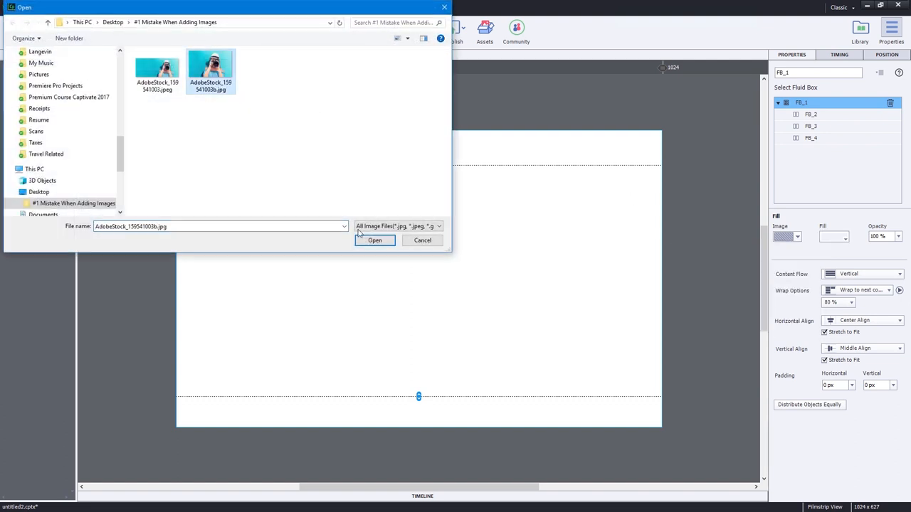
click(374, 239)
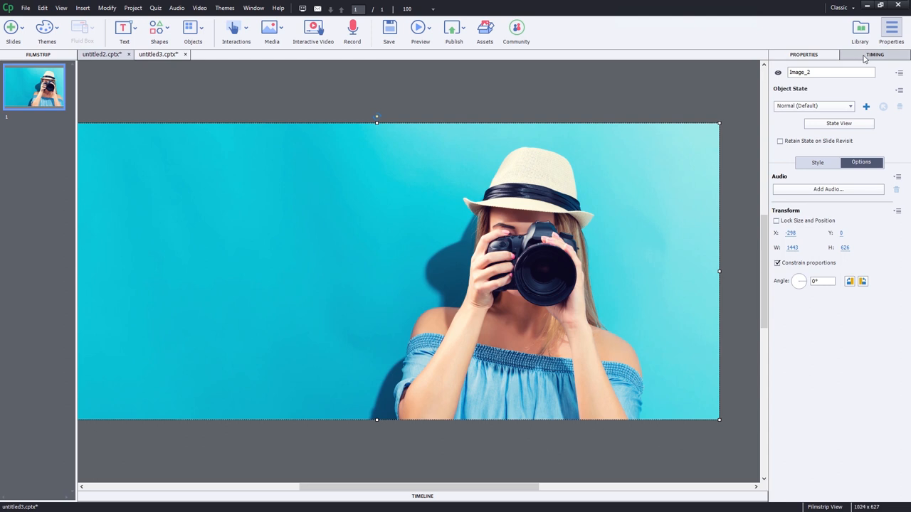
- Delete the oversized stock photo from the second project's library, confirming despite its use
click(860, 28)
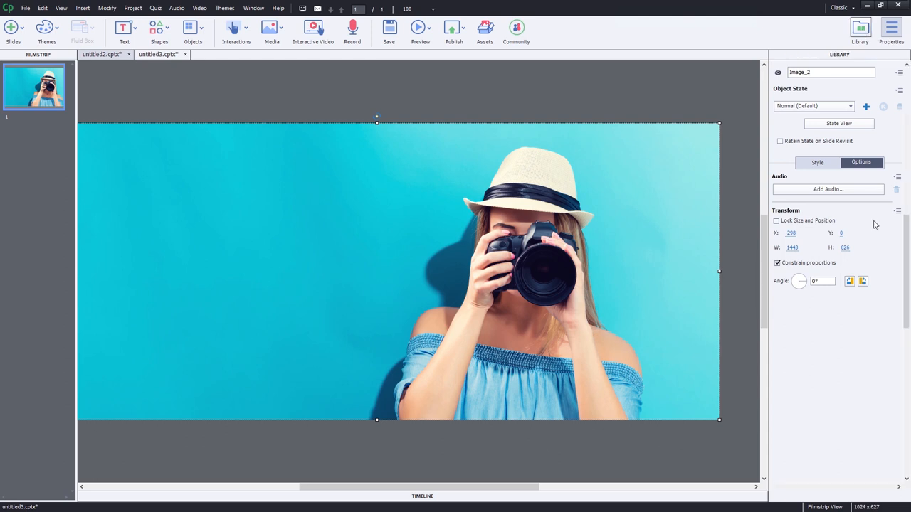
click(859, 31)
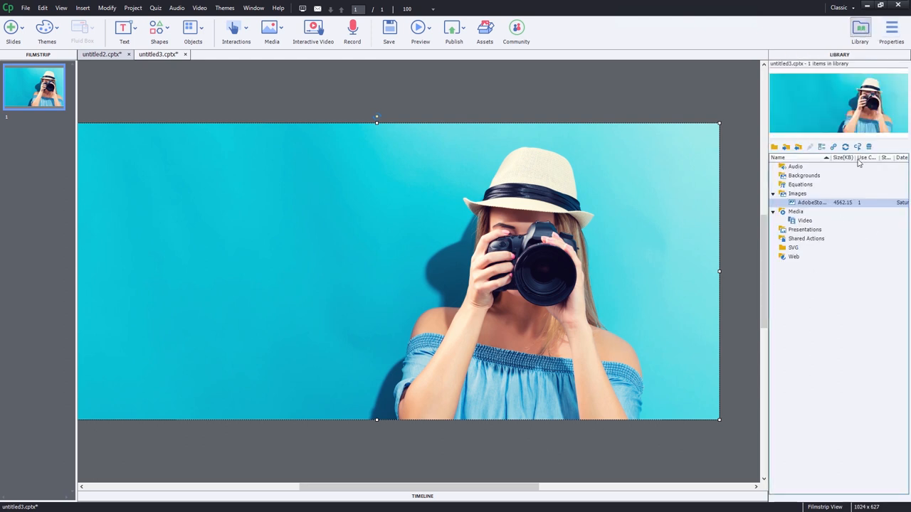
click(868, 147)
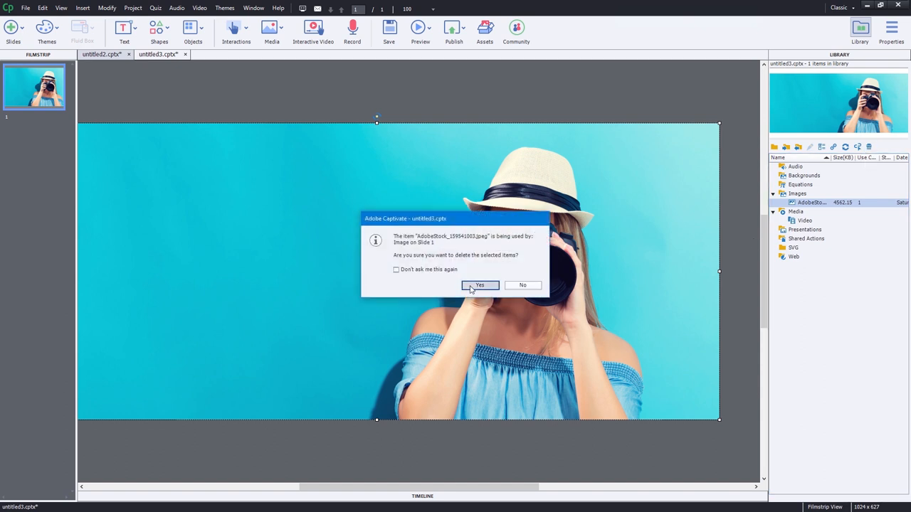
click(478, 284)
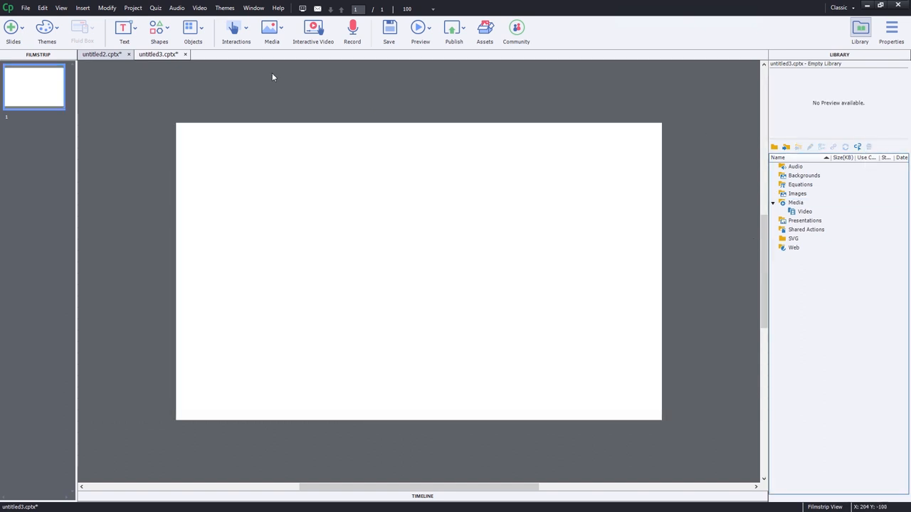
- Insert AdobeStock_159541003b.jpg onto the slide, listed in the library at 73.58 KB
click(270, 27)
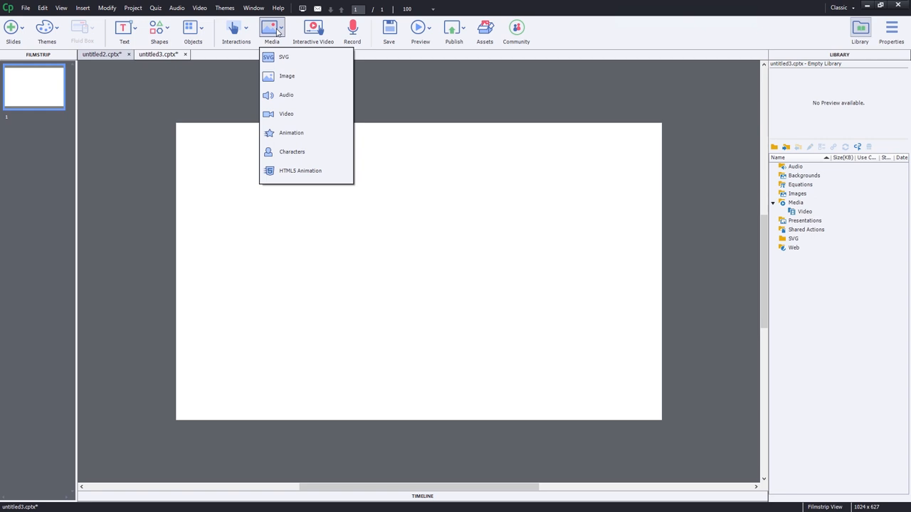
mouse_move(283, 57)
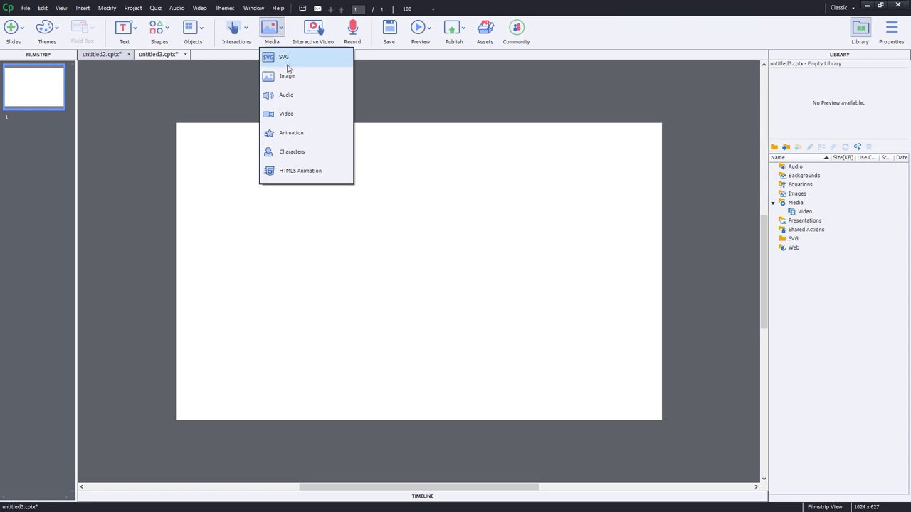
click(287, 77)
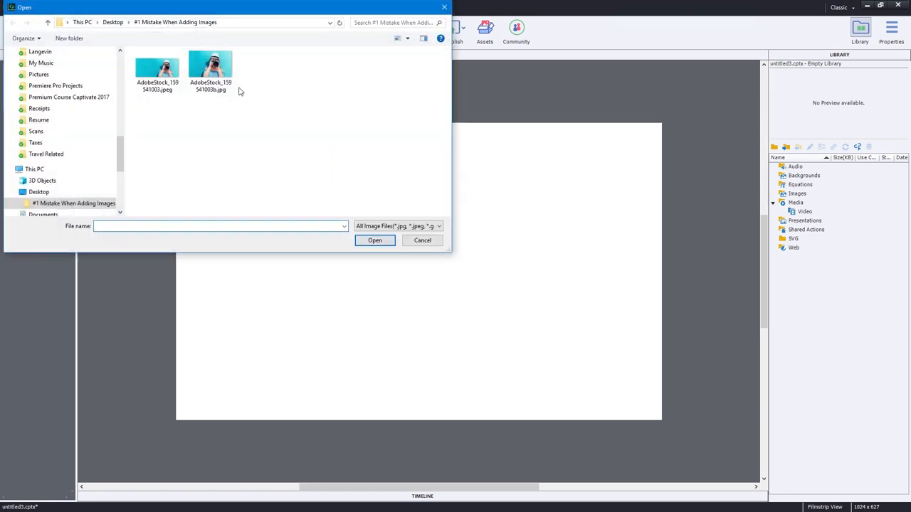
click(211, 68)
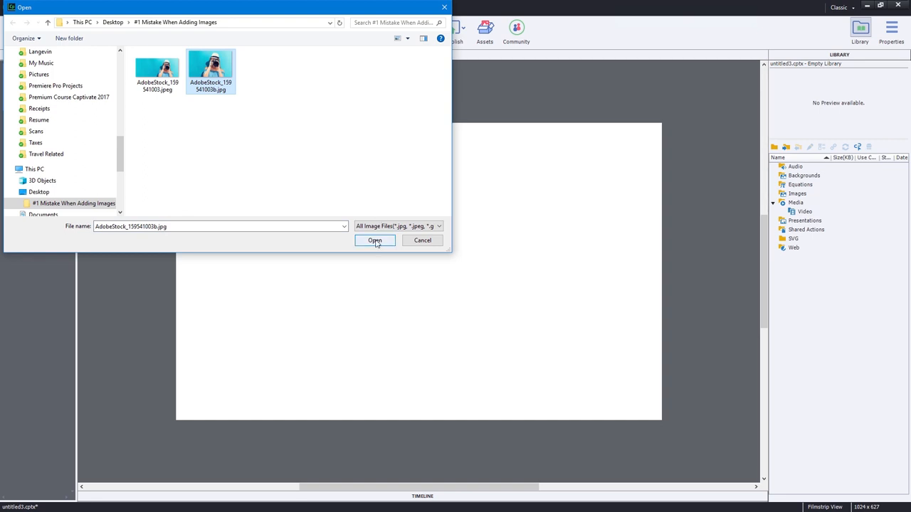
click(374, 241)
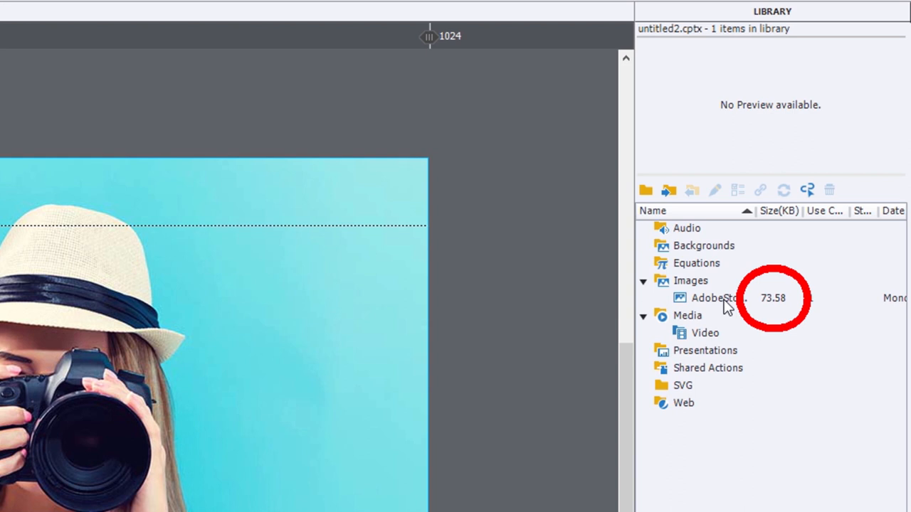
mouse_move(754, 301)
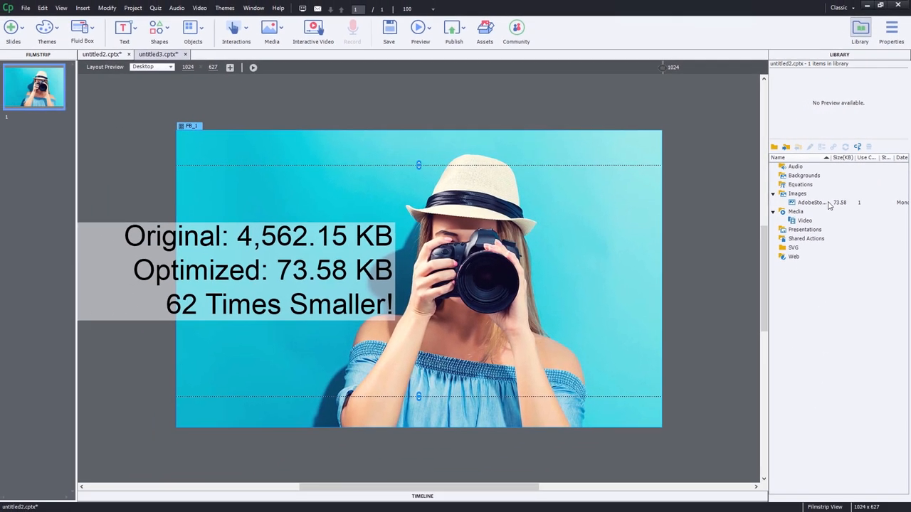
click(454, 220)
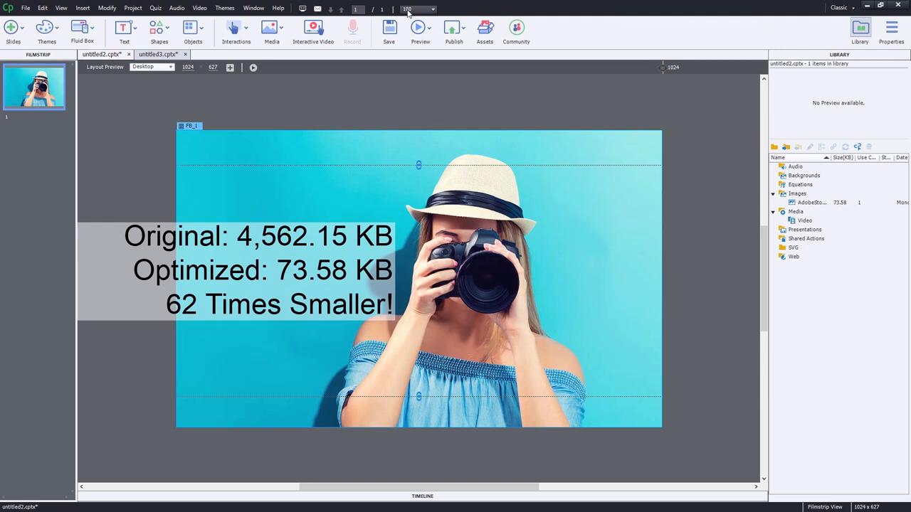
text(150)
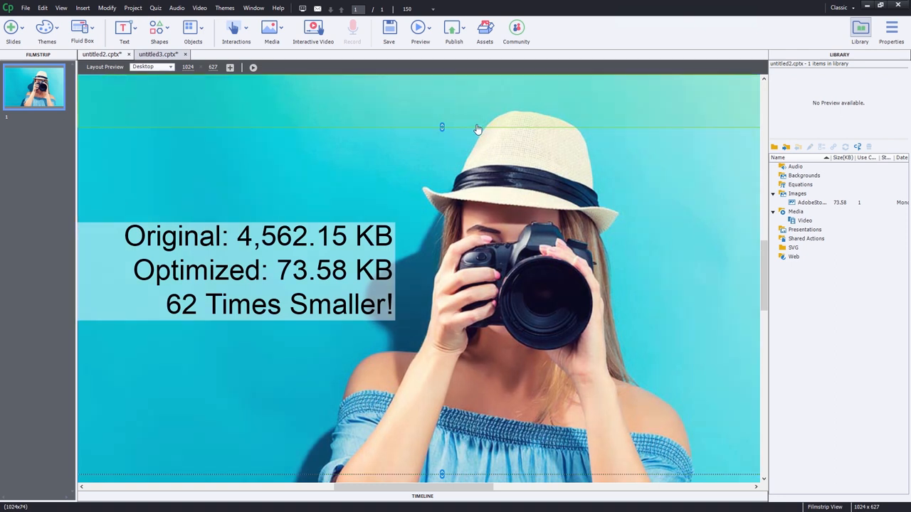
mouse_move(356, 86)
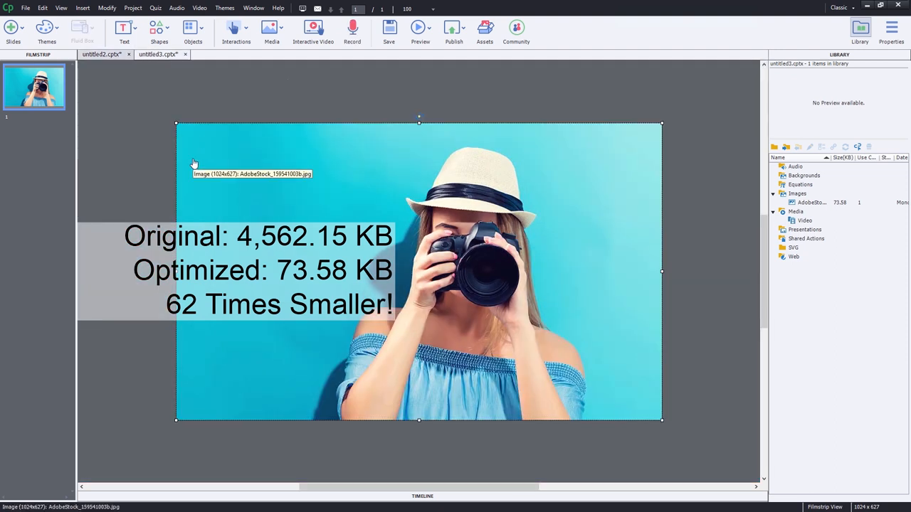
mouse_move(838, 219)
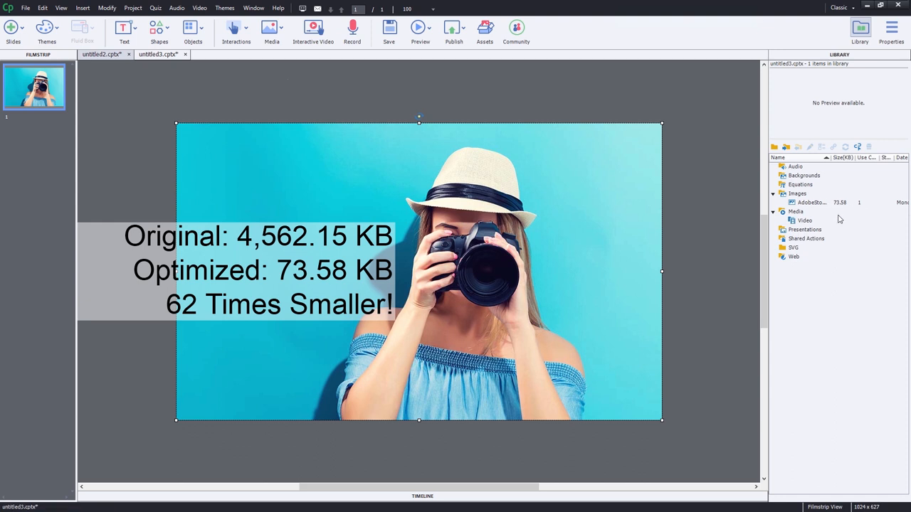
mouse_move(840, 219)
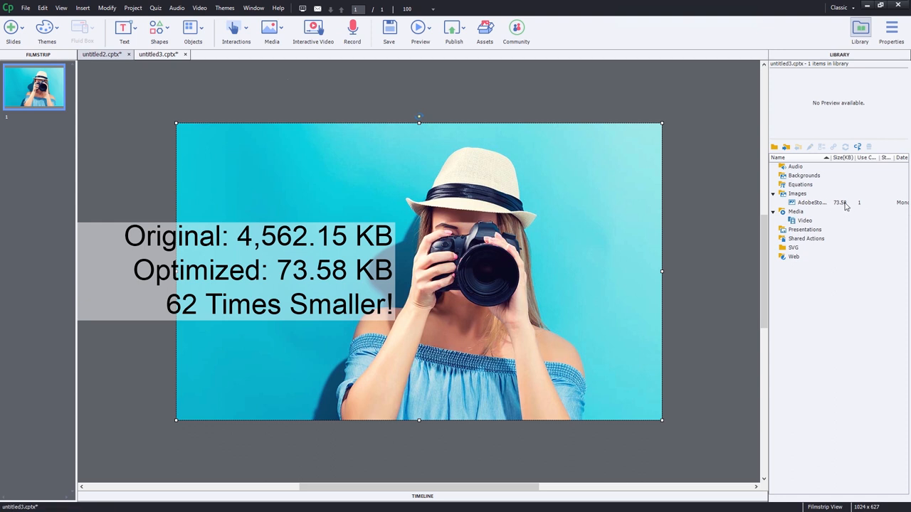
mouse_move(552, 97)
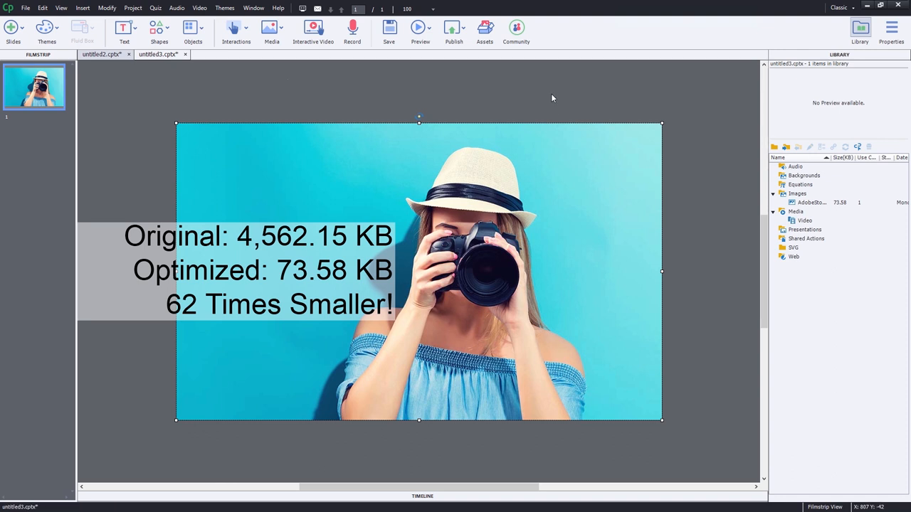